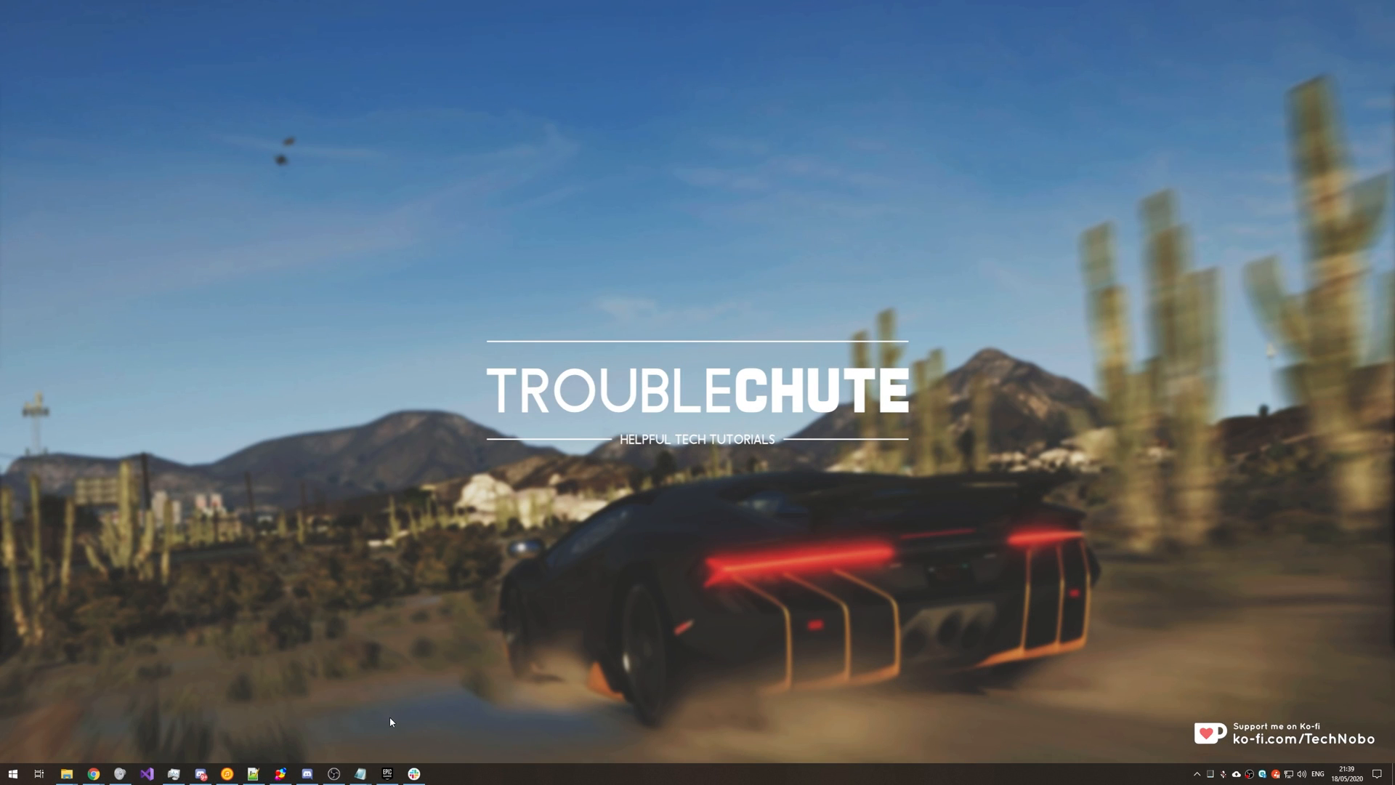
Launch FiveM from the taskbar to reach its welcome home page
{"action": "left_click", "coordinate": [387, 773]}
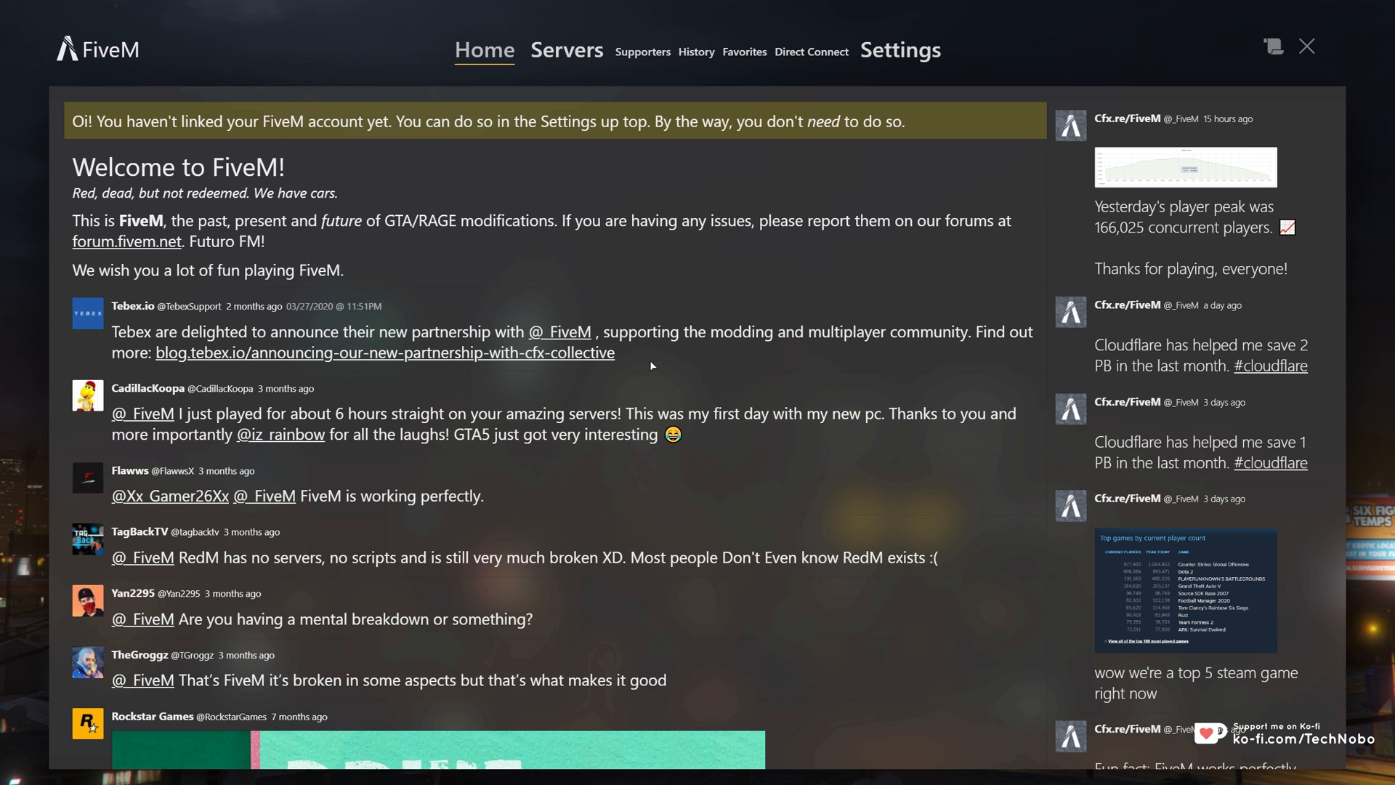
{"action": "mouse_move", "coordinate": [427, 112]}
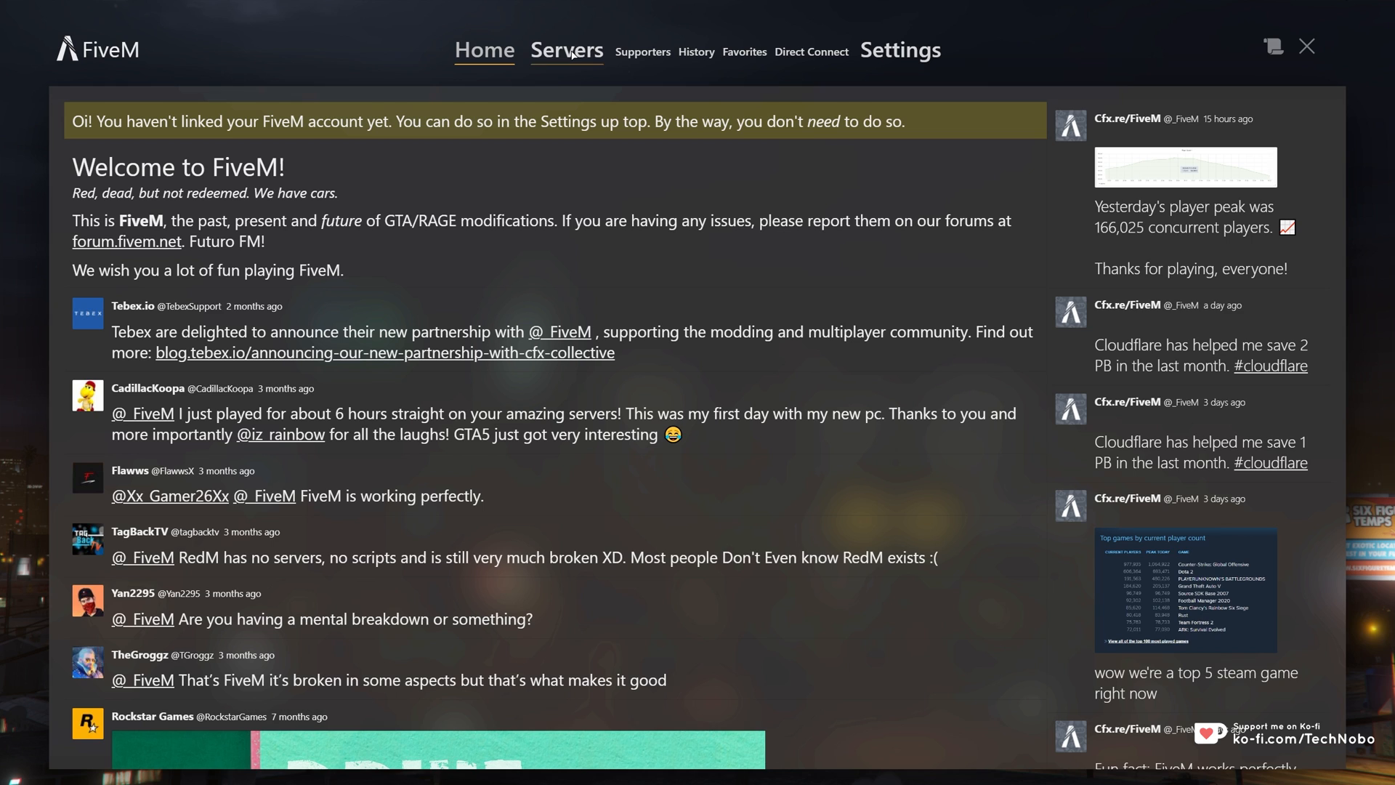
Search the public server list for 'africa' and view the MLGCrisis Prime server details
{"action": "left_click", "coordinate": [567, 51]}
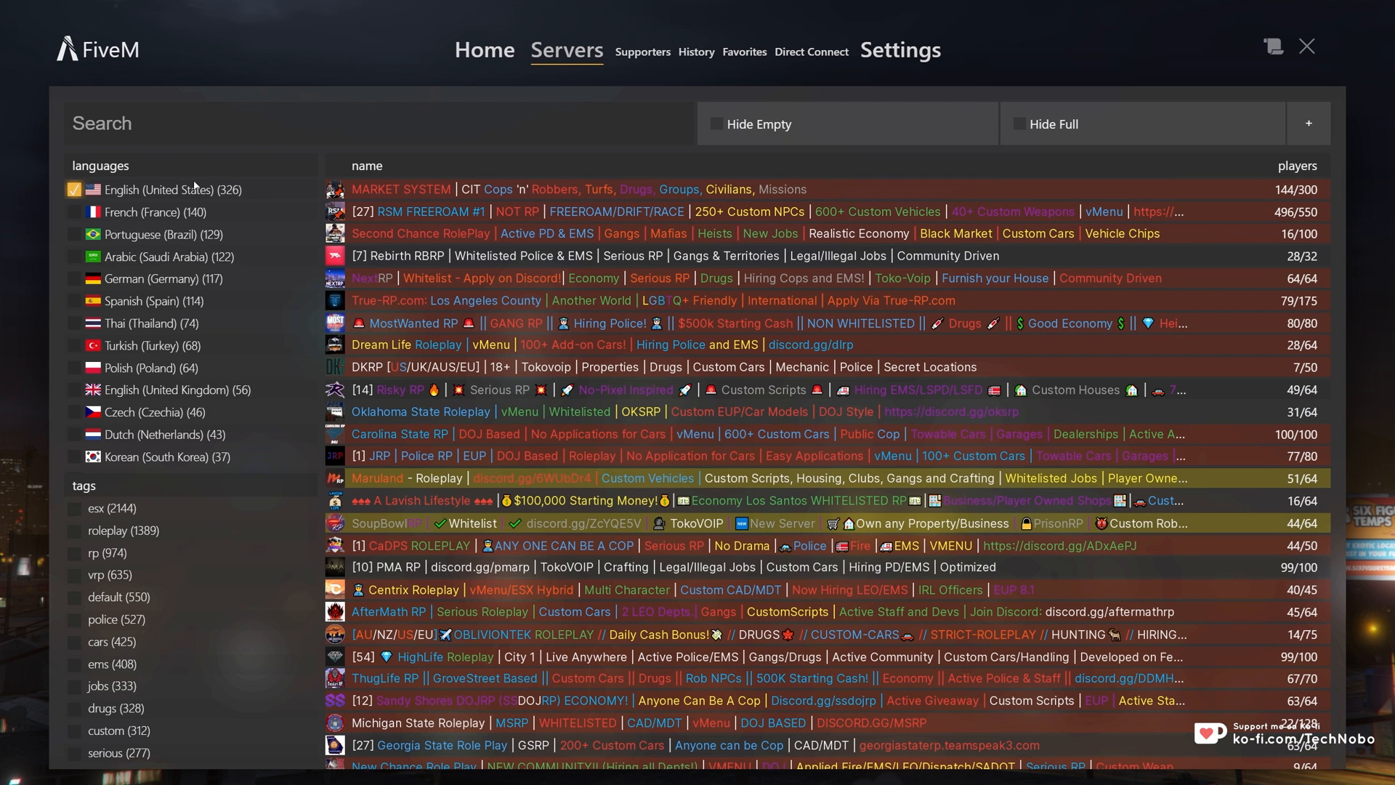
{"action": "type", "text": "africa"}
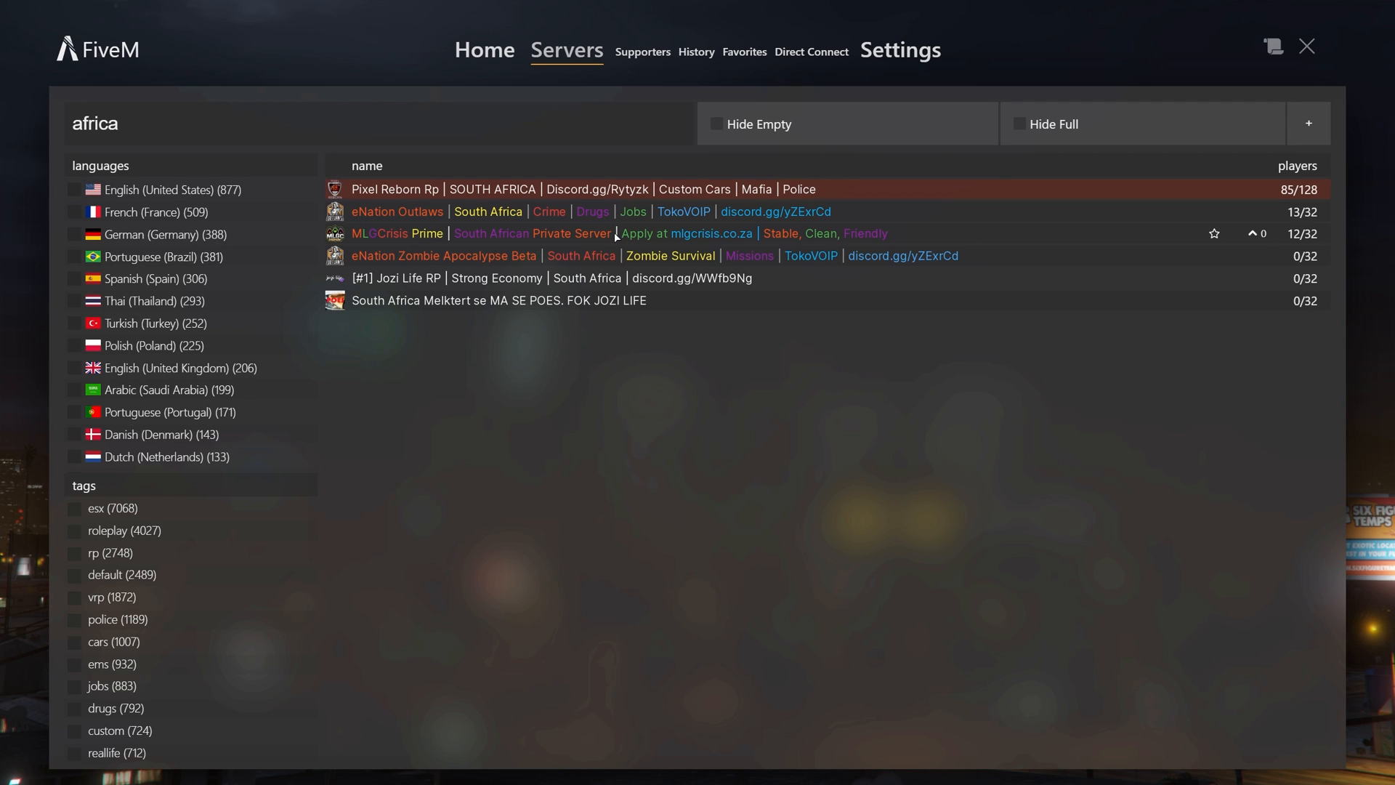
{"action": "left_click", "coordinate": [579, 233]}
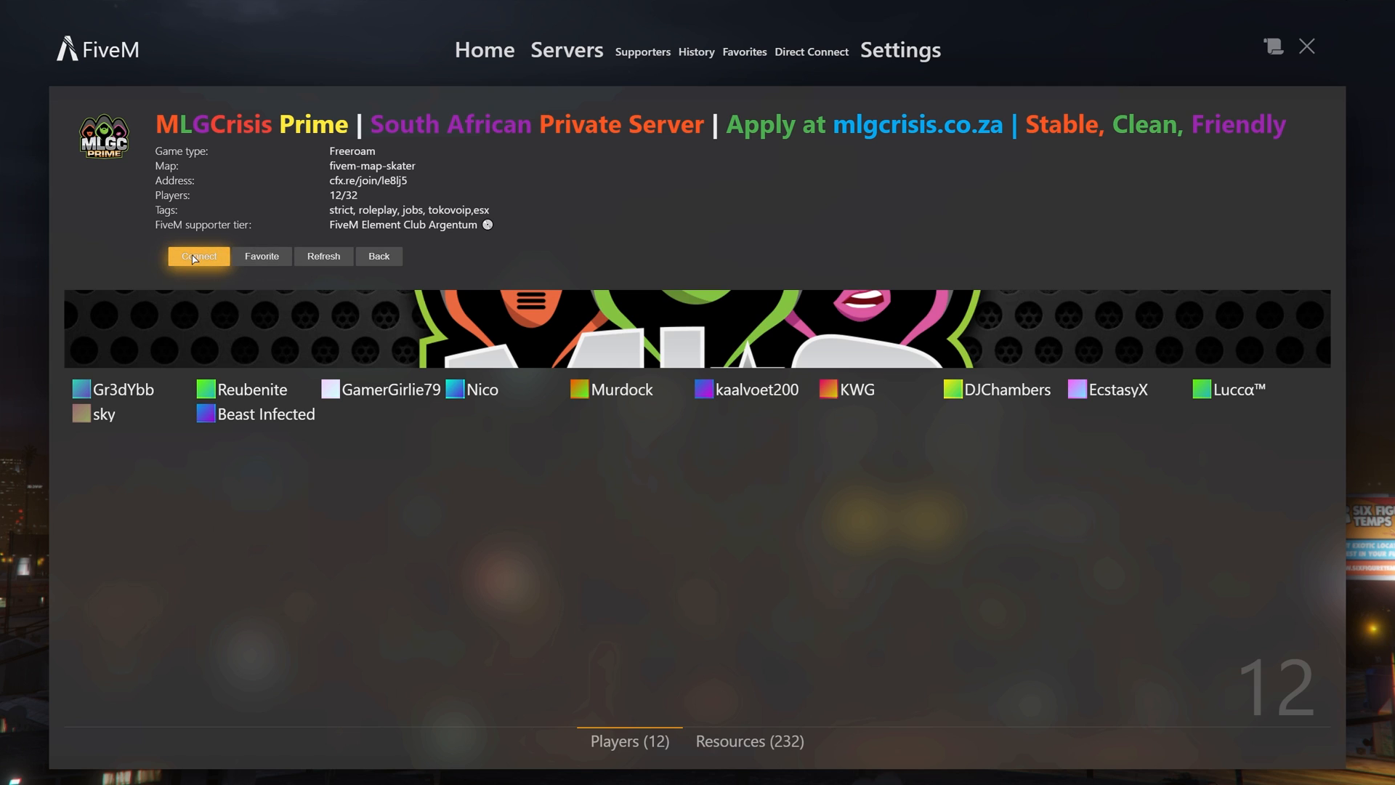
Connect to MLGCrisis Prime, which fails with an 'Unable to find SteamID' error
{"action": "left_click", "coordinate": [198, 256]}
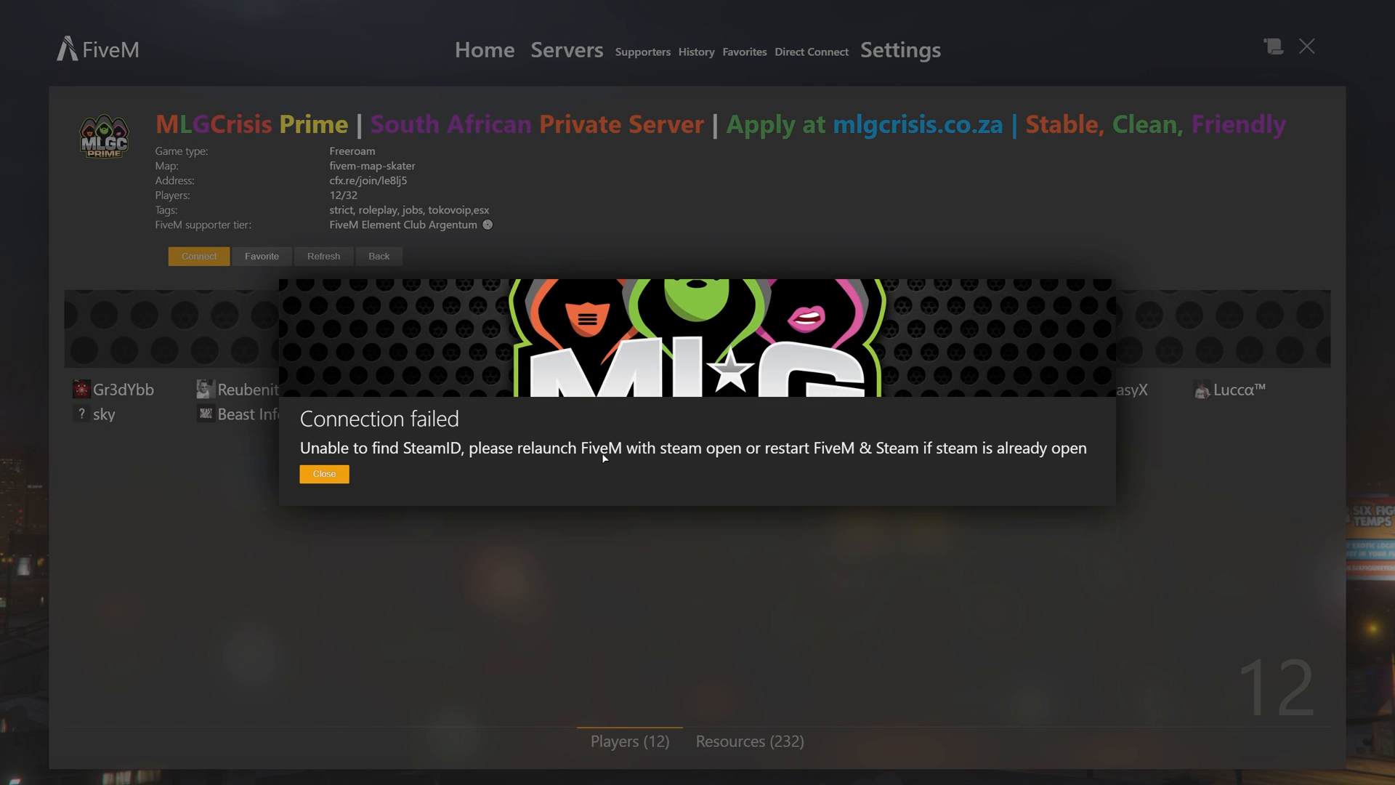
{"action": "mouse_move", "coordinate": [558, 524]}
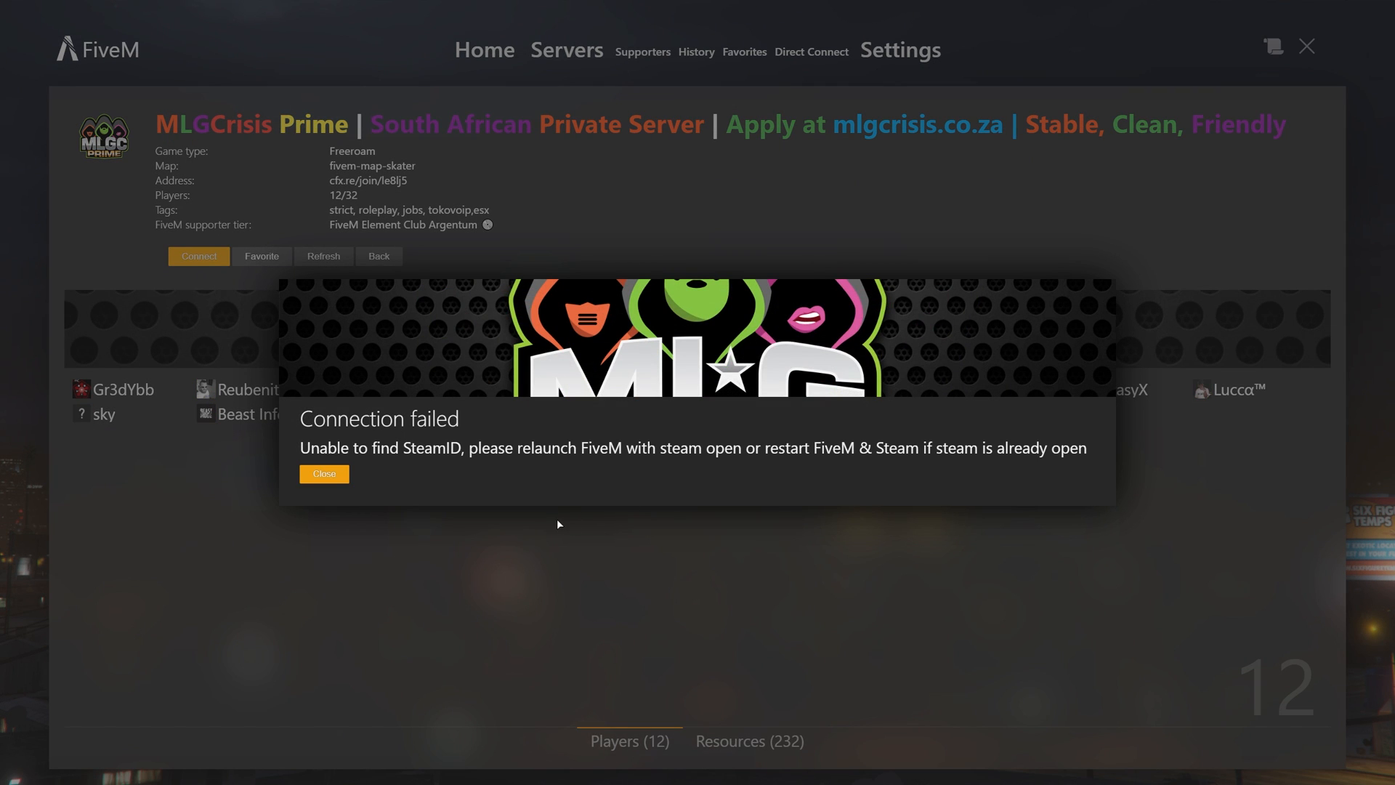
{"action": "mouse_move", "coordinate": [474, 455]}
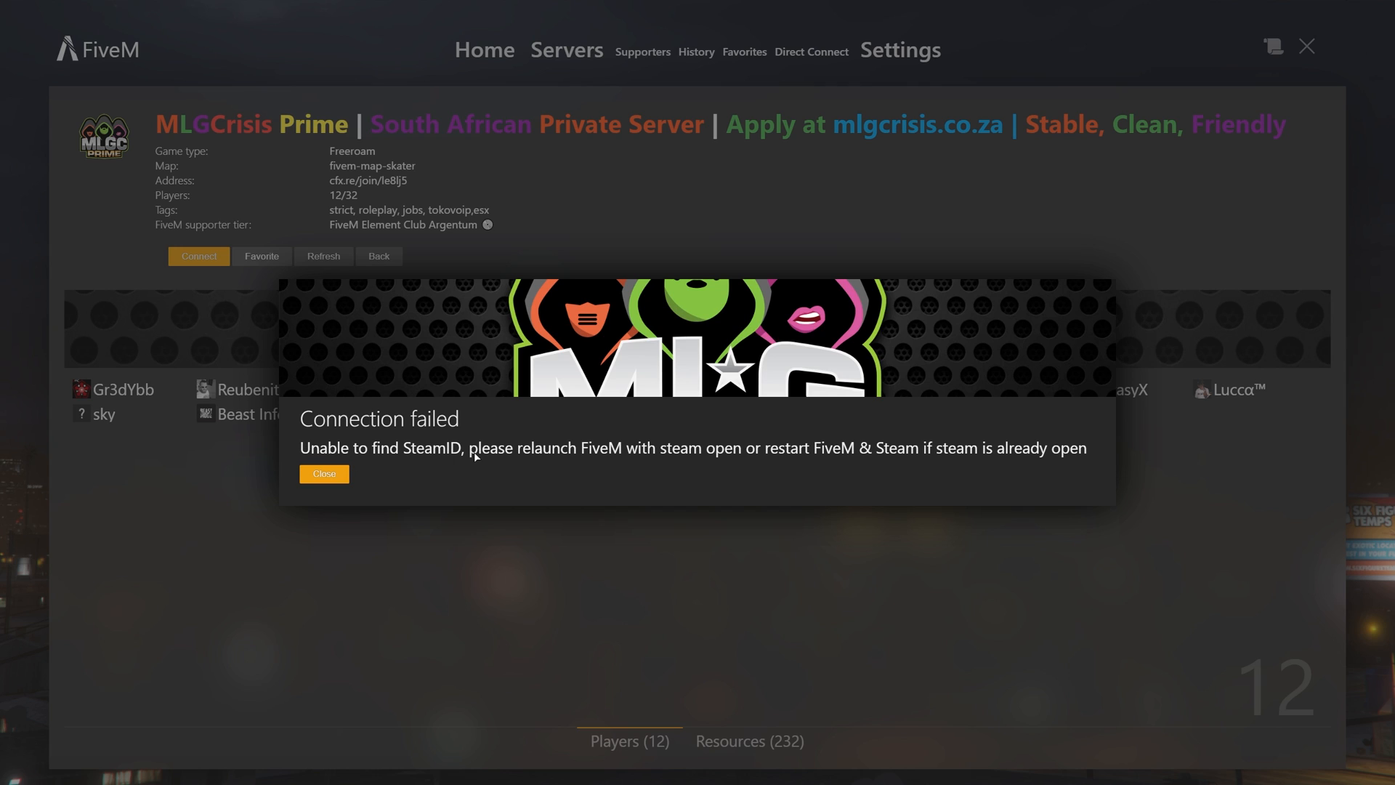
{"action": "mouse_move", "coordinate": [676, 455]}
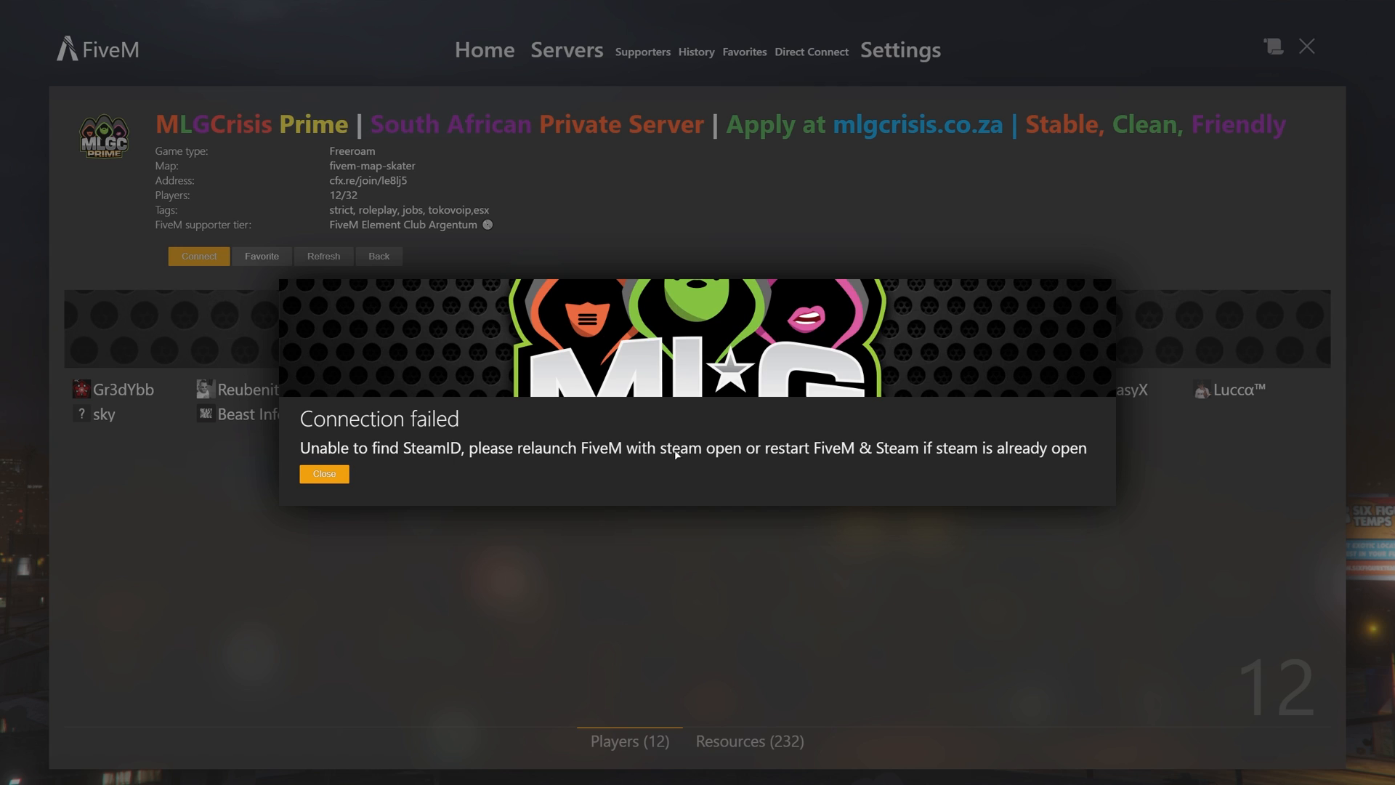
{"action": "mouse_move", "coordinate": [901, 449]}
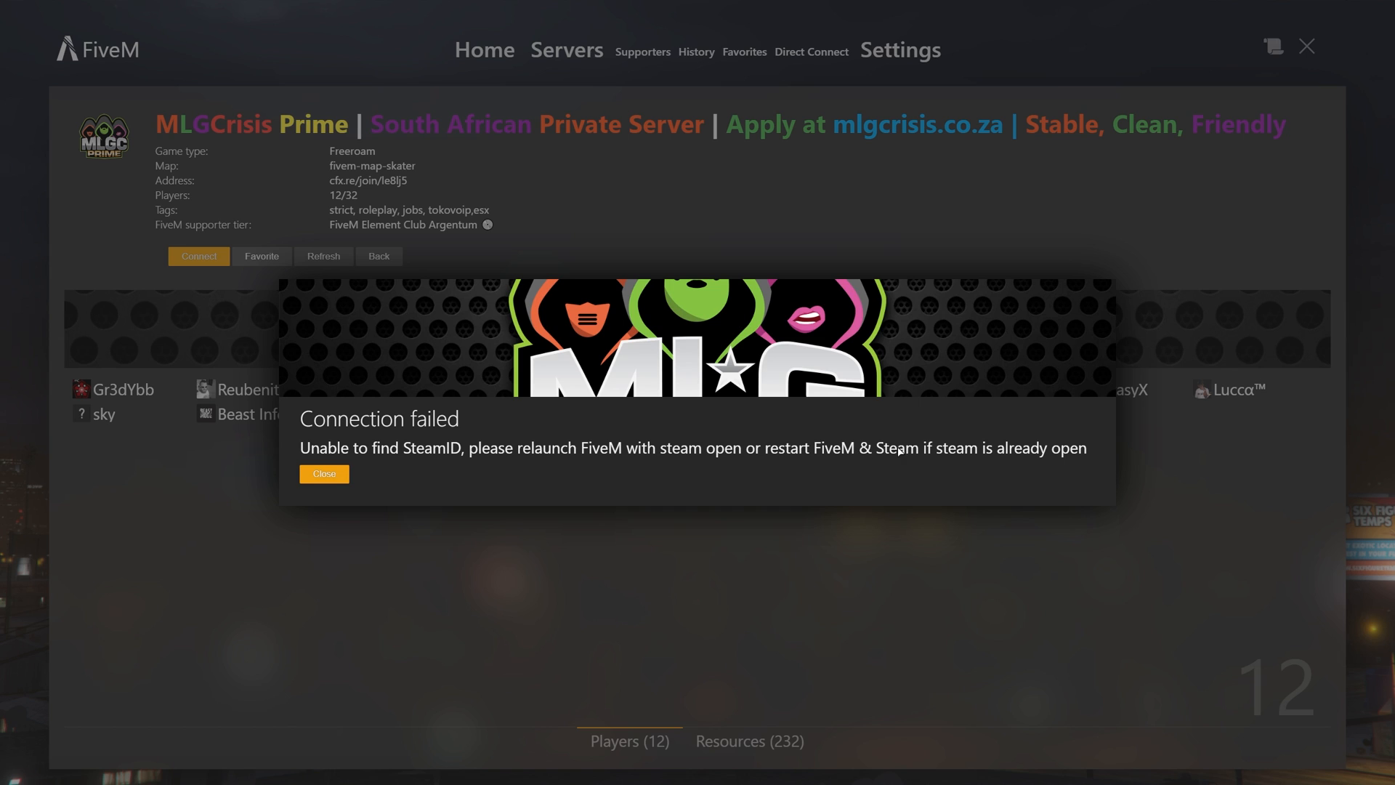
{"action": "mouse_move", "coordinate": [312, 473]}
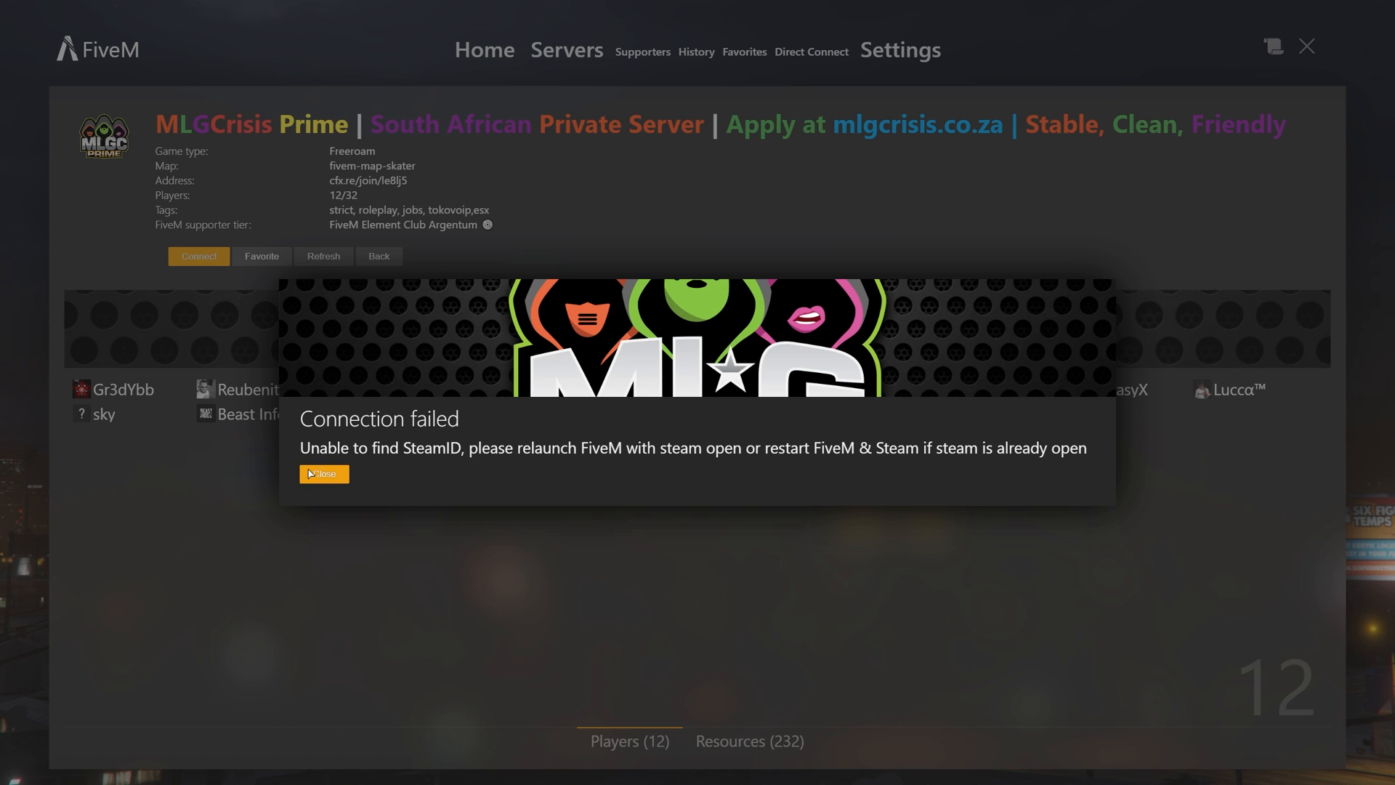
Dismiss the SteamID error, bring up the Epic Games library and start looking for Steam
{"action": "left_click", "coordinate": [323, 474]}
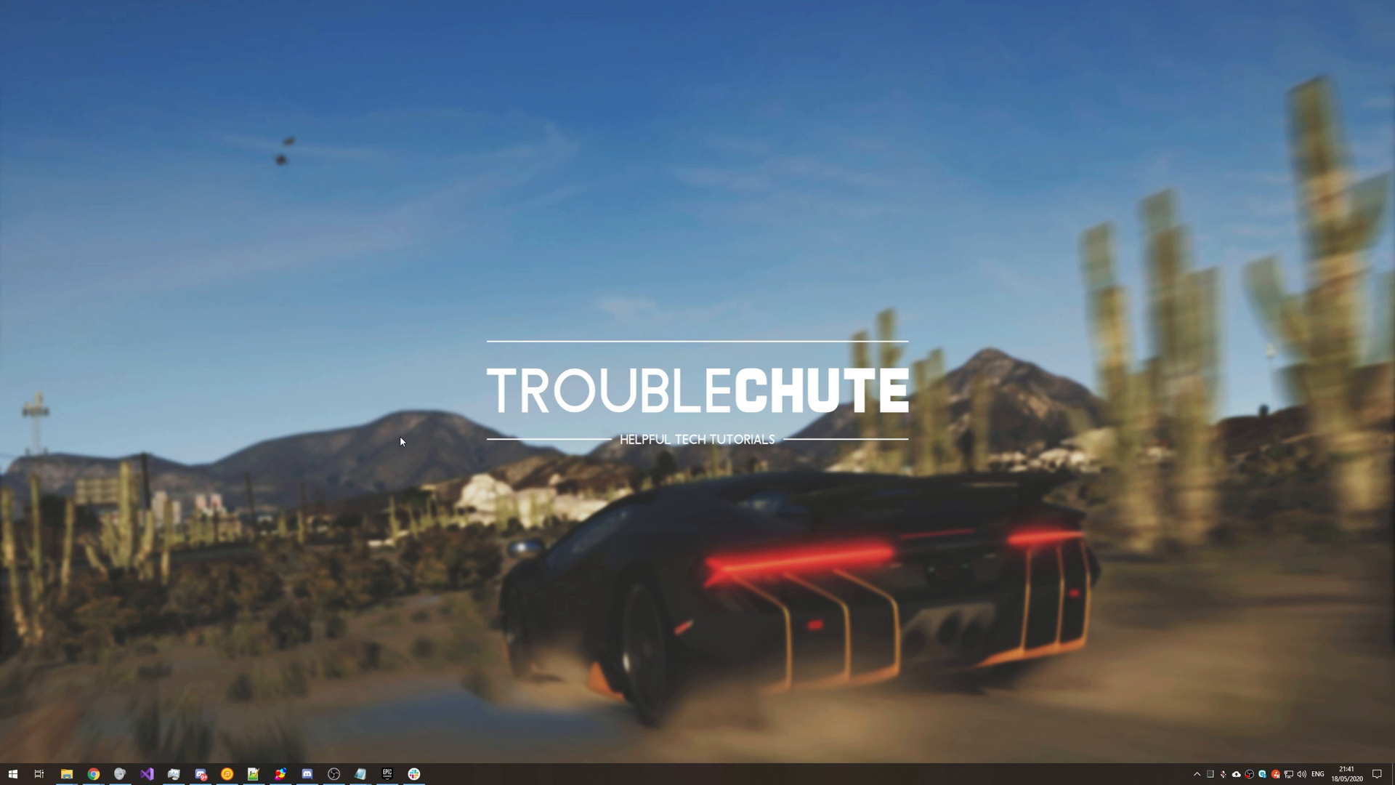
{"action": "mouse_move", "coordinate": [432, 611]}
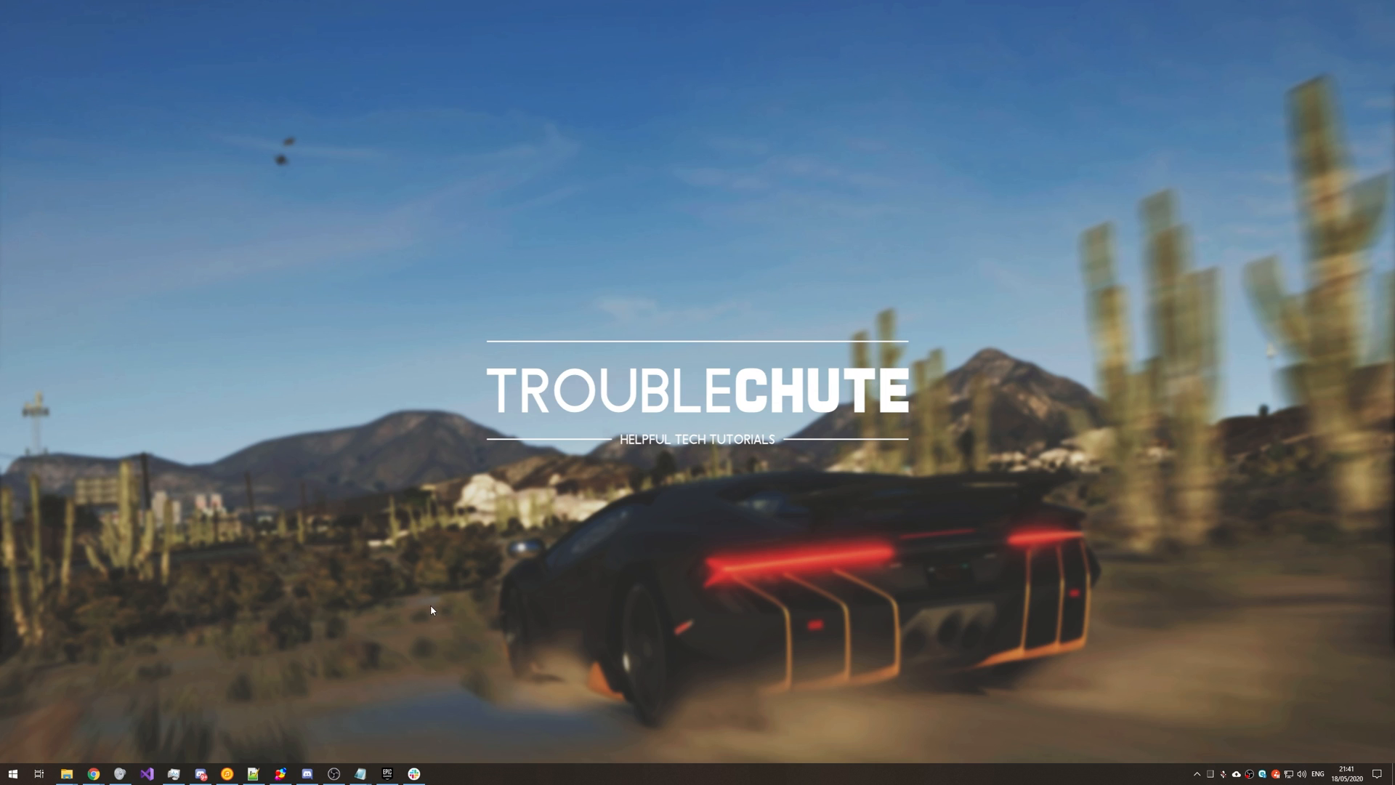
{"action": "left_click", "coordinate": [386, 771]}
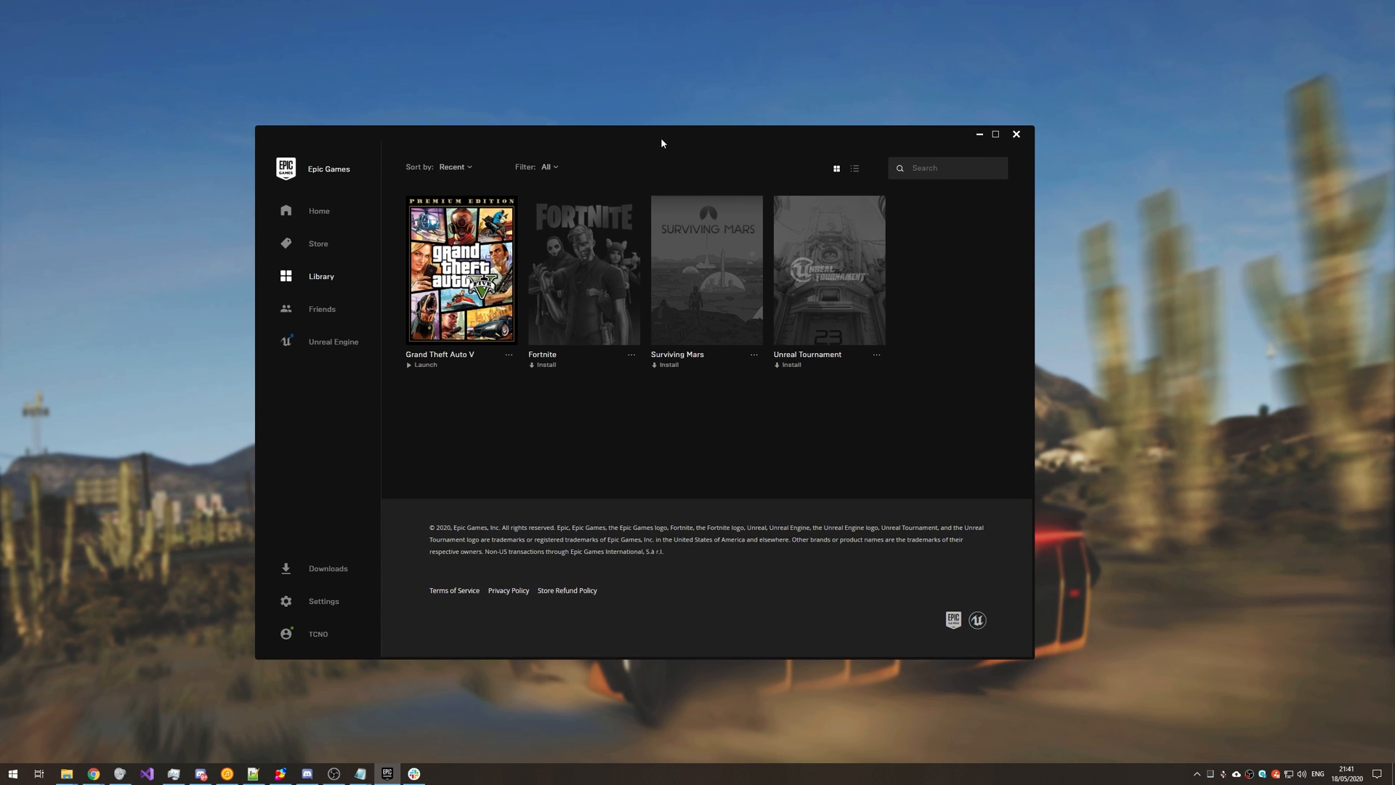
{"action": "mouse_move", "coordinate": [635, 161]}
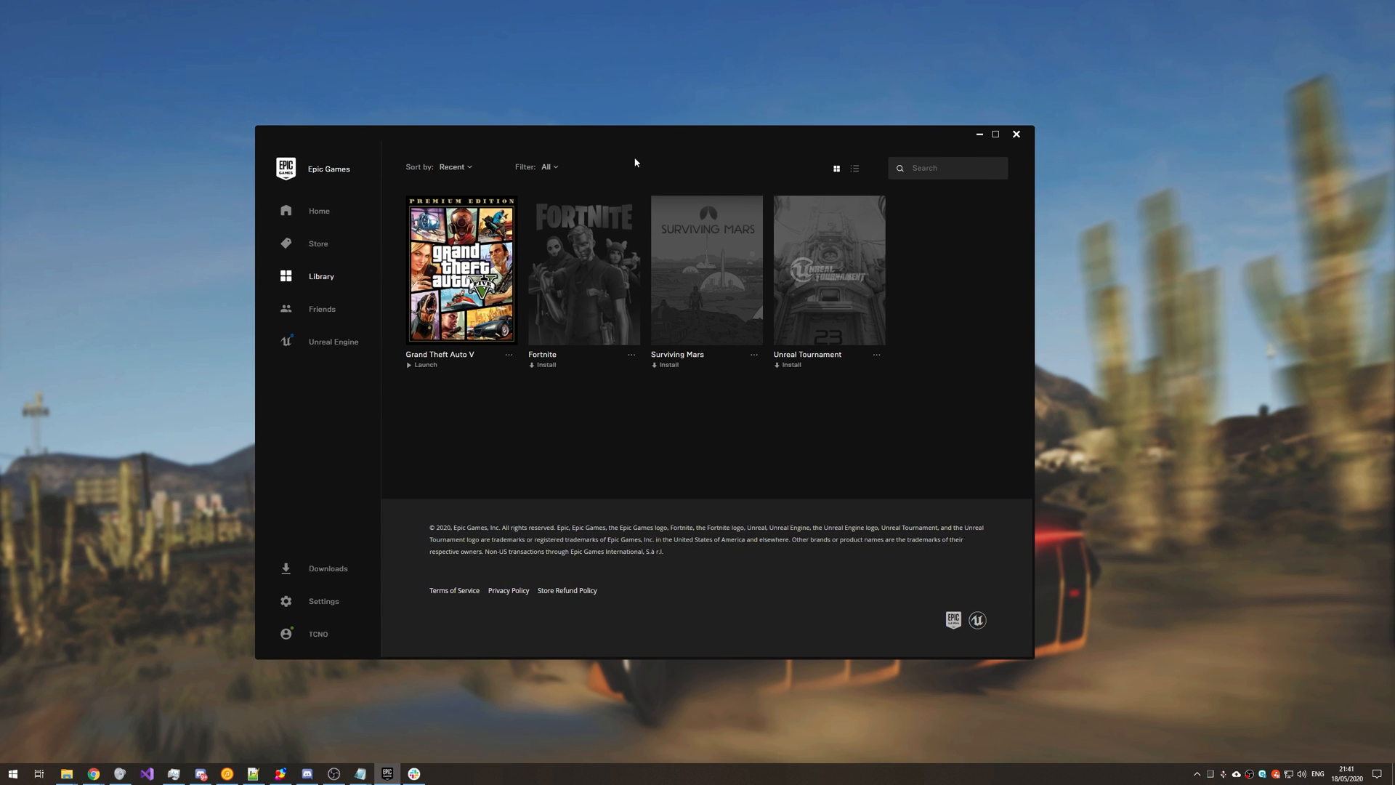
{"action": "mouse_move", "coordinate": [763, 343]}
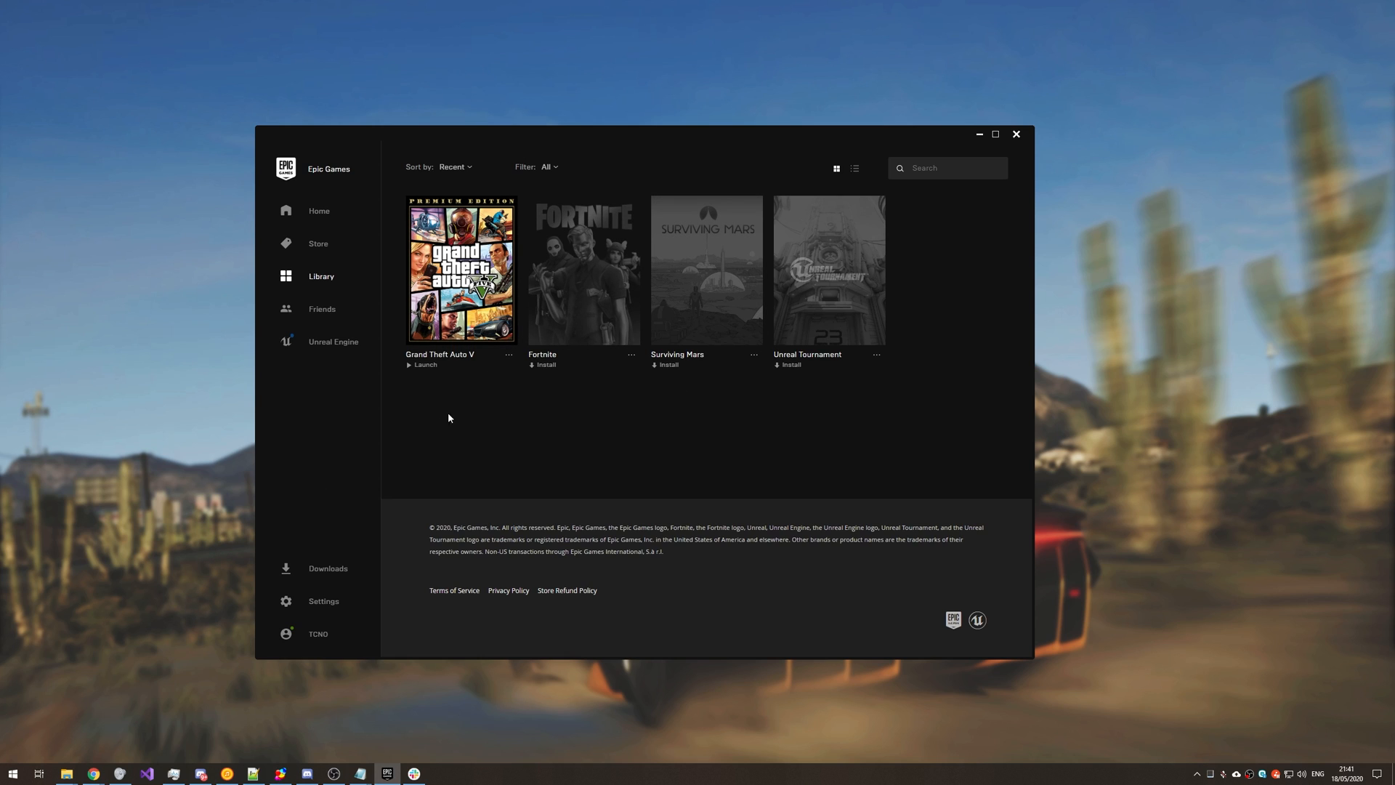
{"action": "mouse_move", "coordinate": [13, 772]}
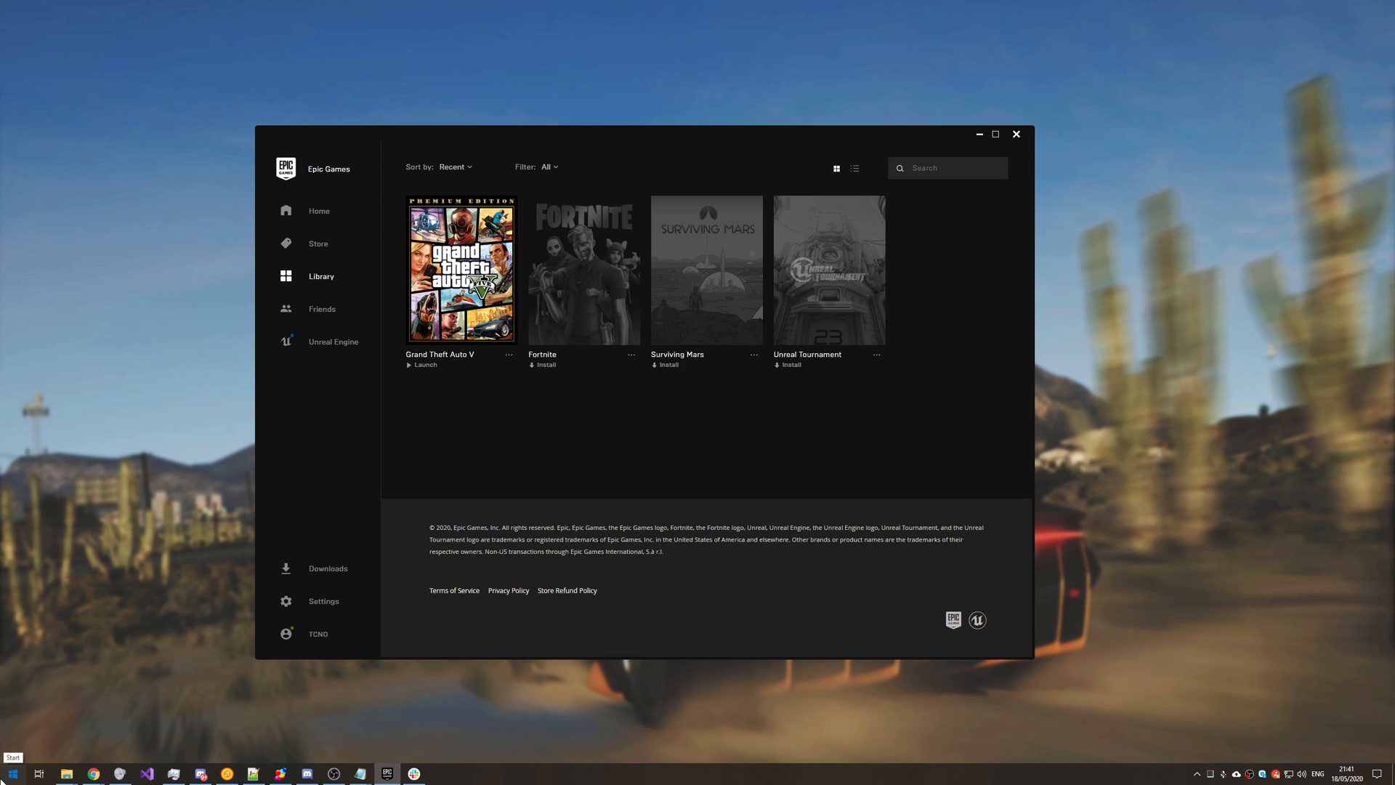
{"action": "left_click", "coordinate": [439, 772]}
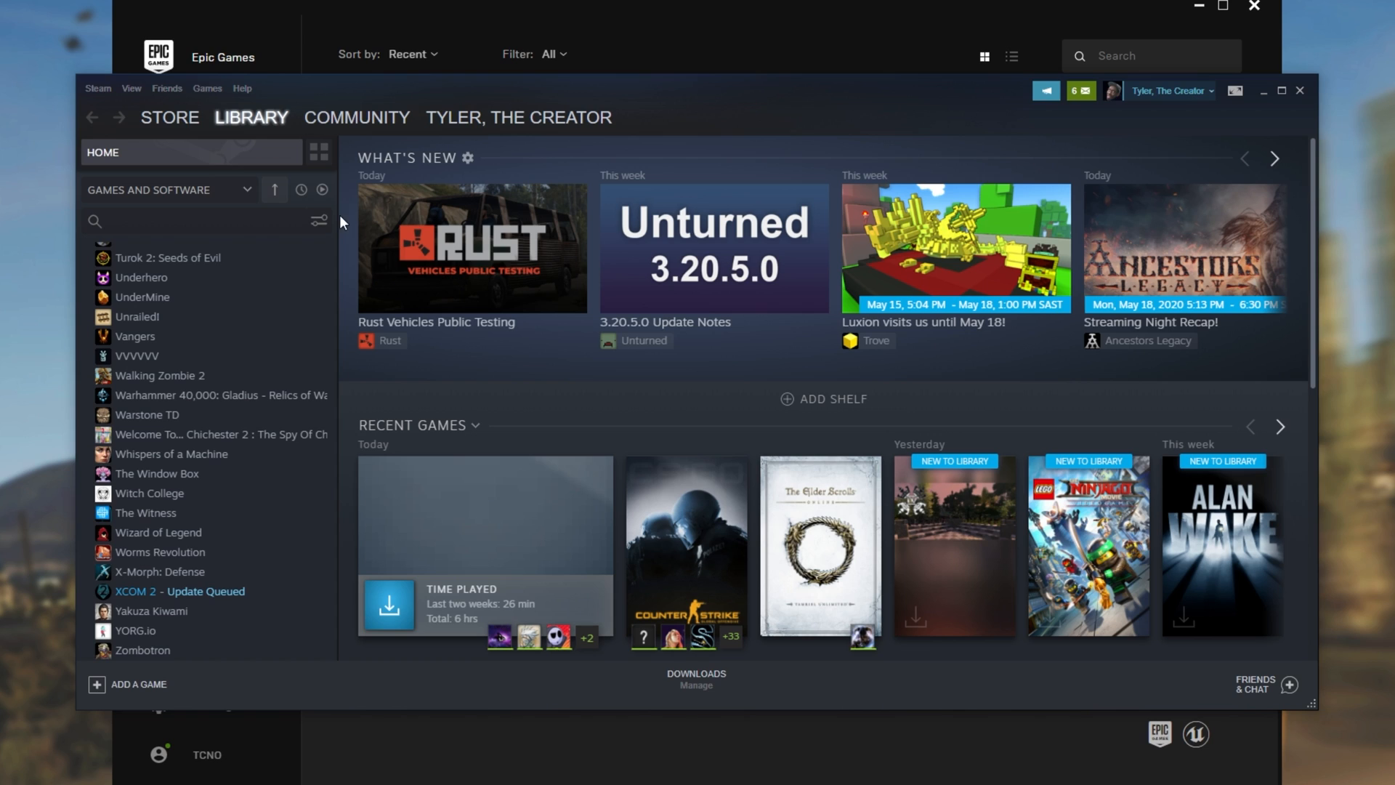
Search the Steam library for 'grand' and 'gta' with no results, then head to the Store
{"action": "type", "text": "grand"}
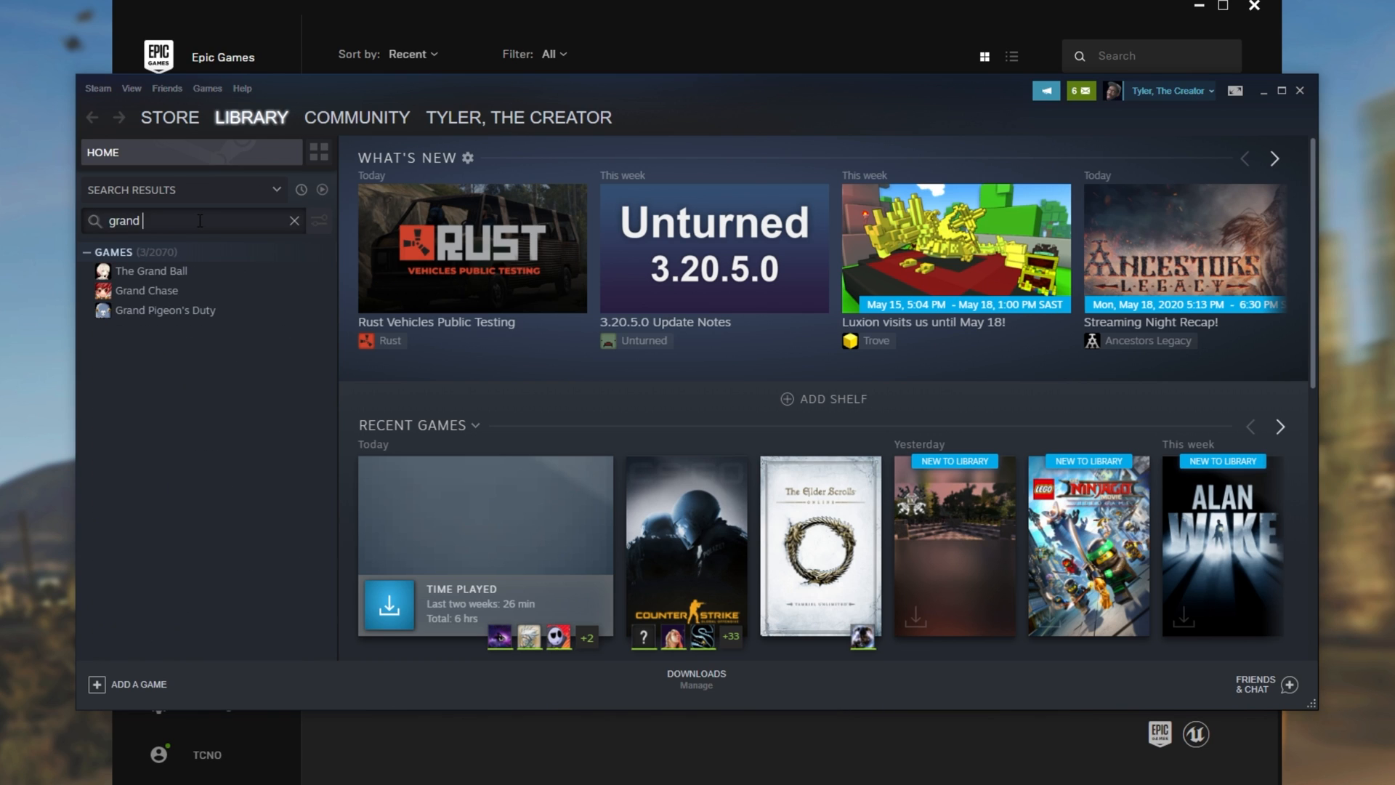
{"action": "left_click", "coordinate": [295, 221]}
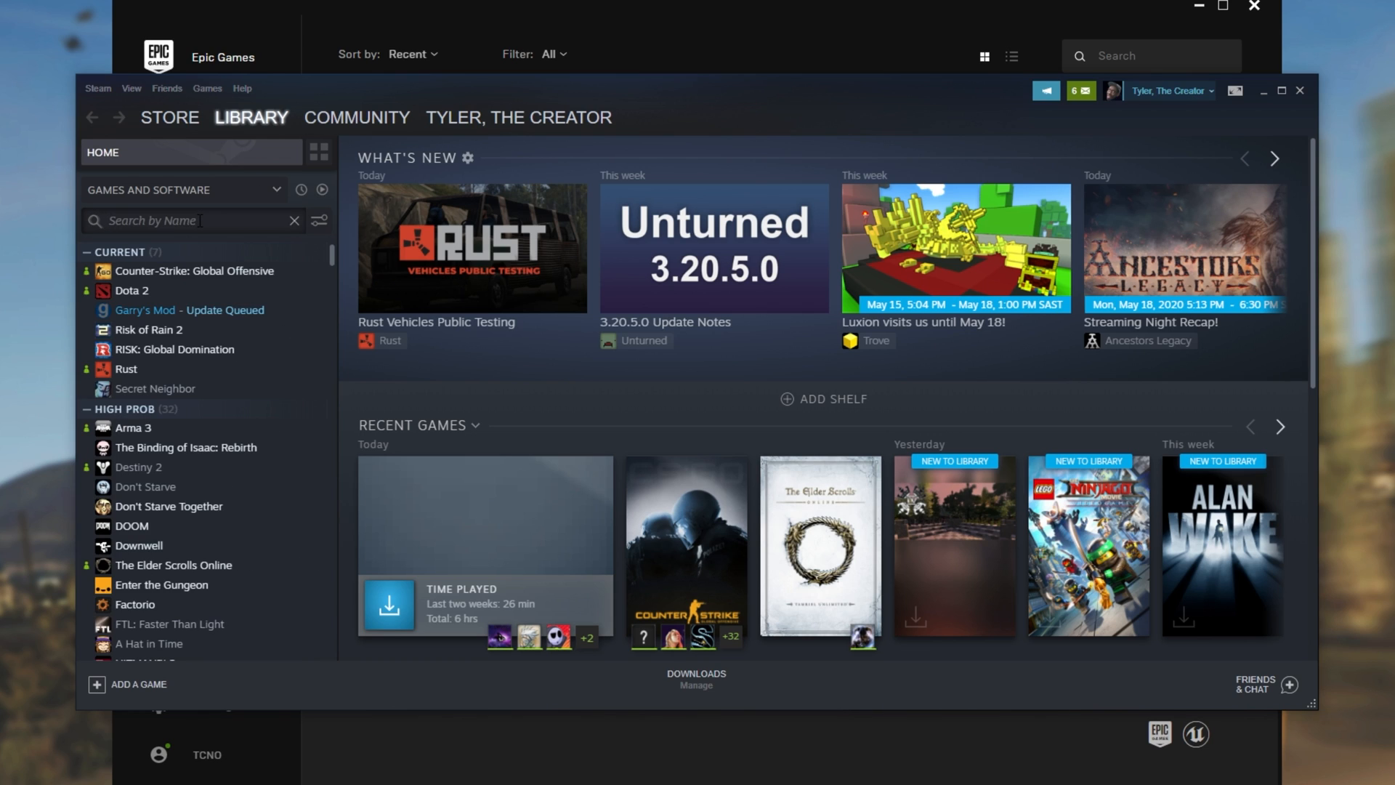
{"action": "type", "text": "gta"}
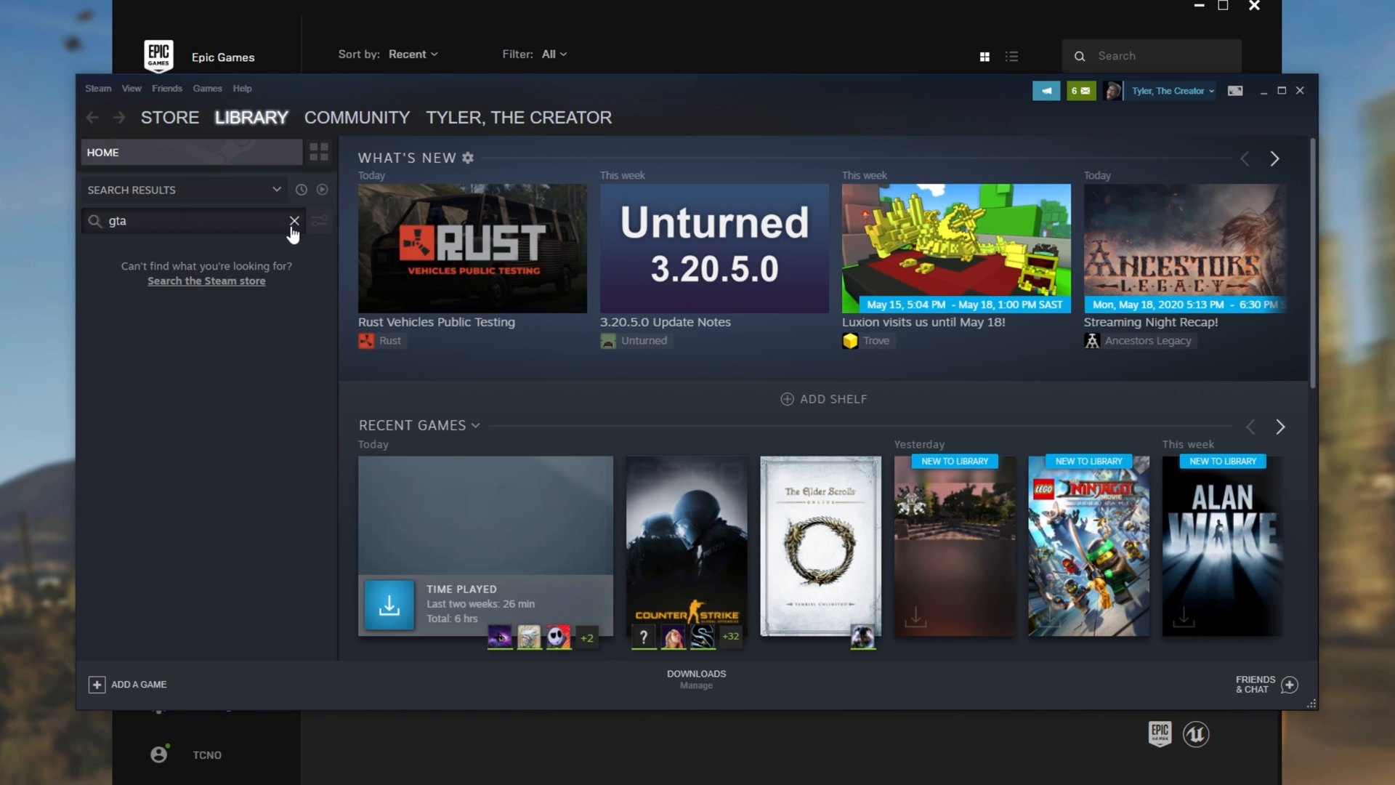
{"action": "left_click", "coordinate": [169, 116]}
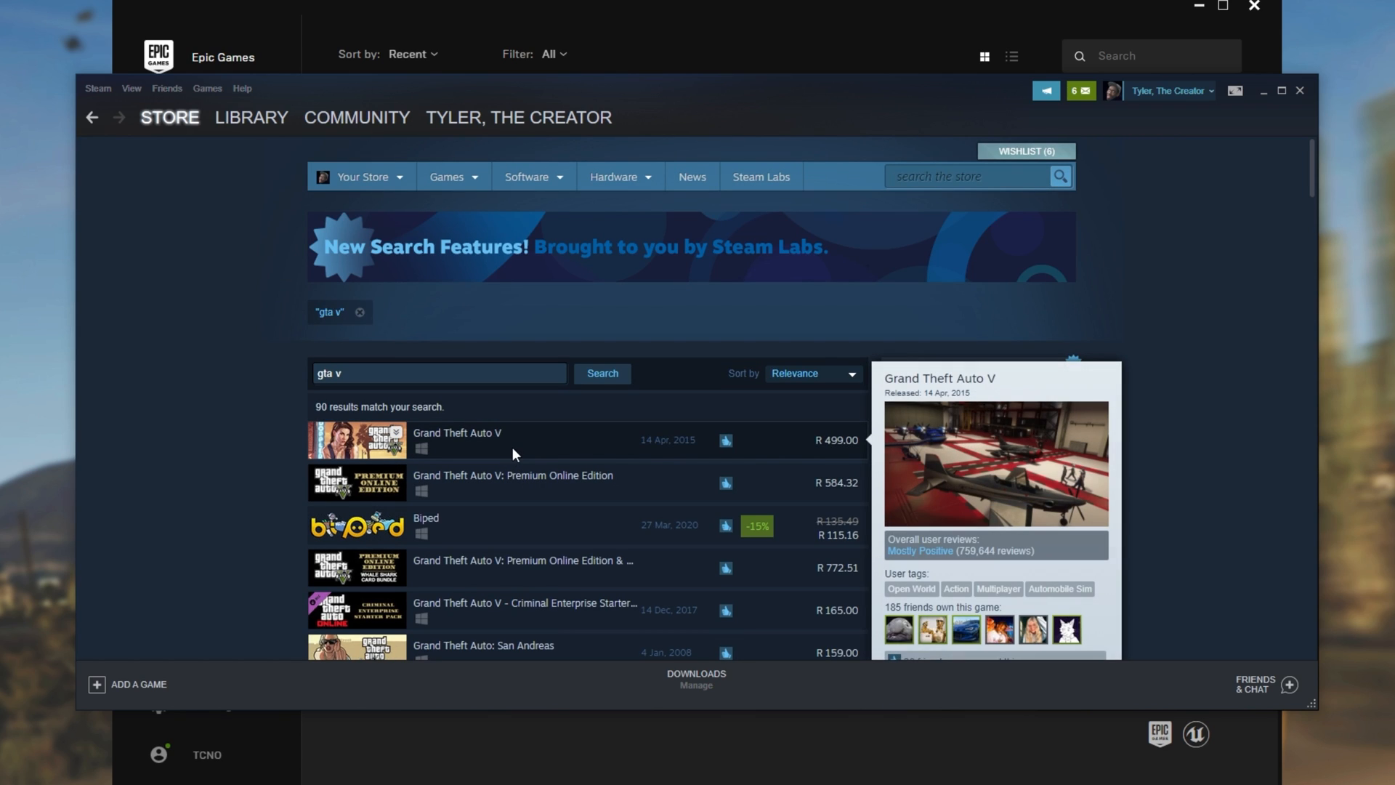
View the Grand Theft Auto V store page from the 'gta v' results and return to the Library
{"action": "left_click", "coordinate": [457, 433]}
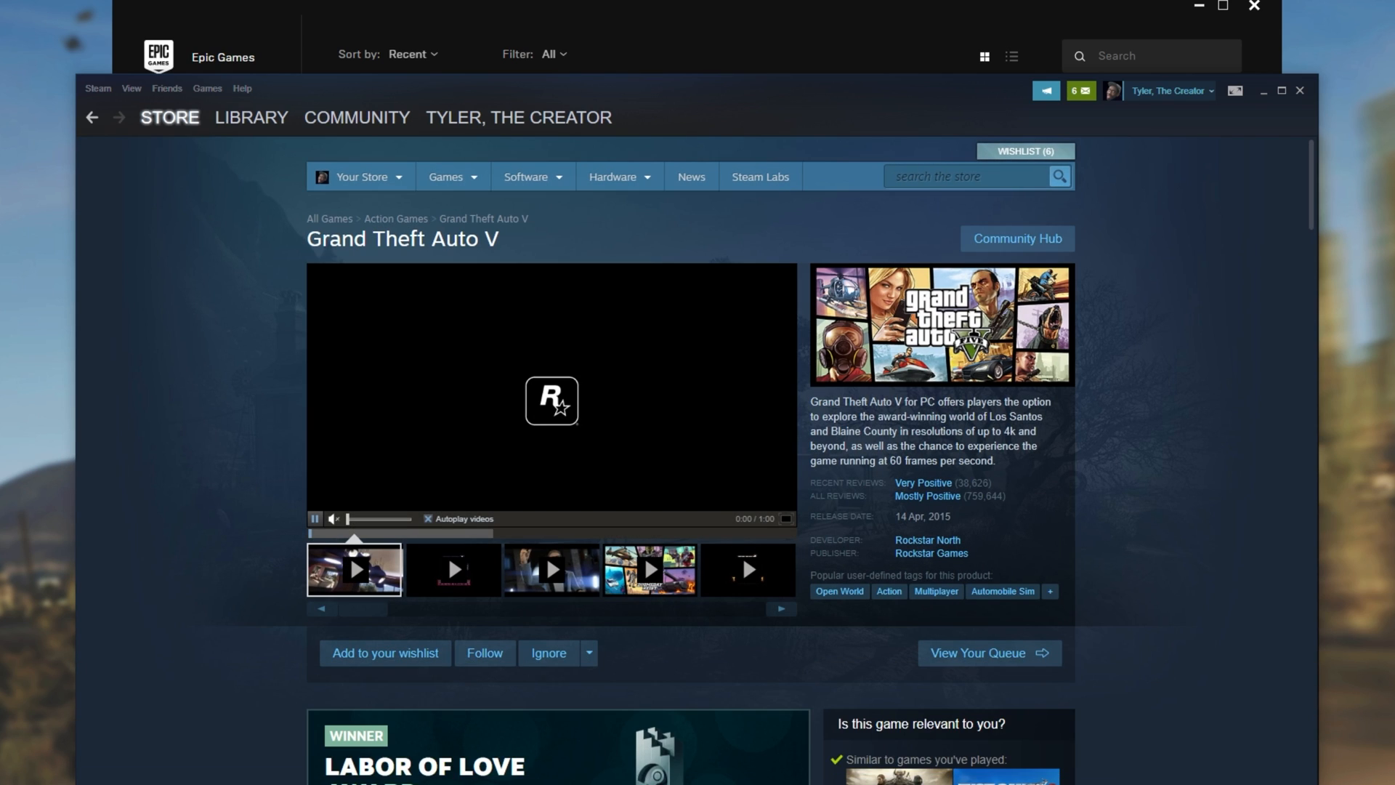
{"action": "scroll", "scroll_direction": "down", "scroll_amount": 3}
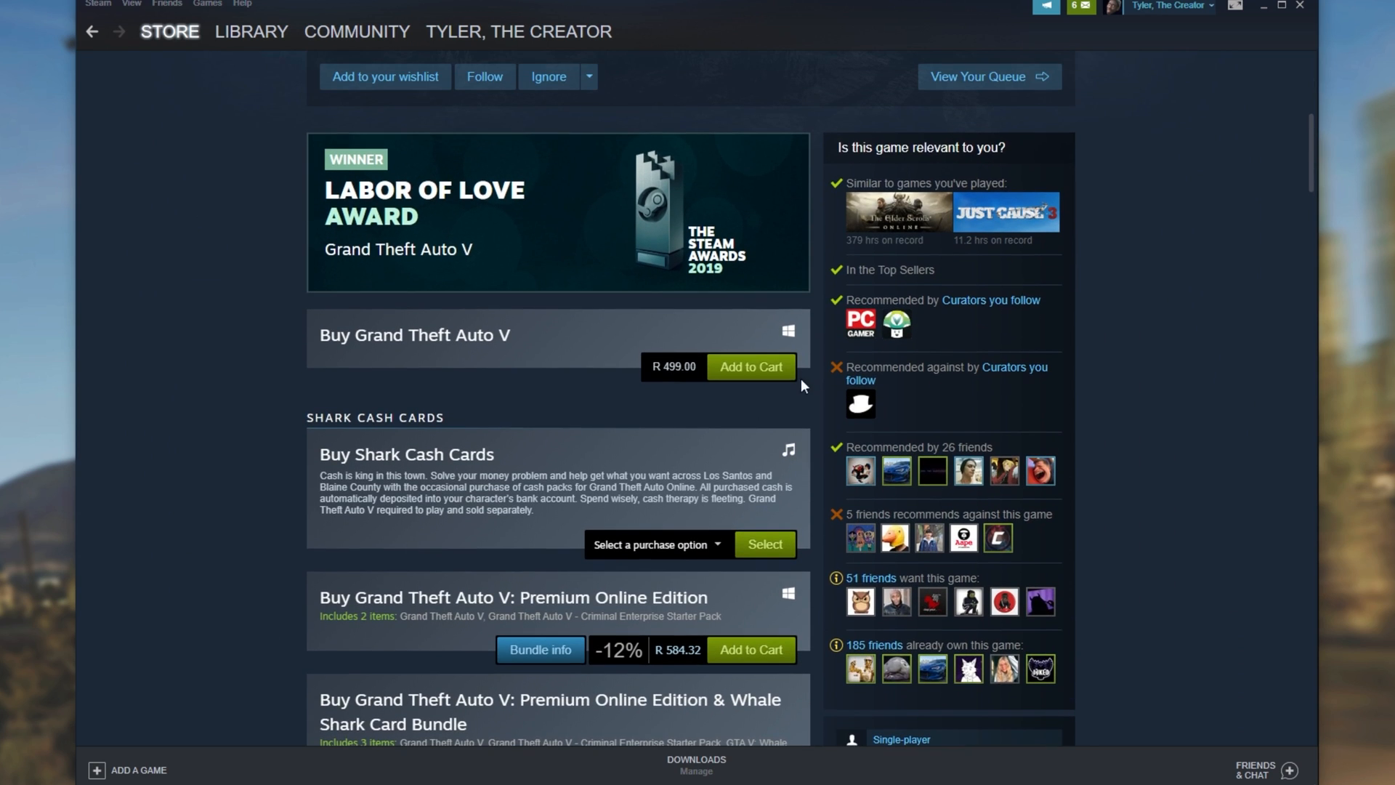
{"action": "left_click", "coordinate": [251, 31]}
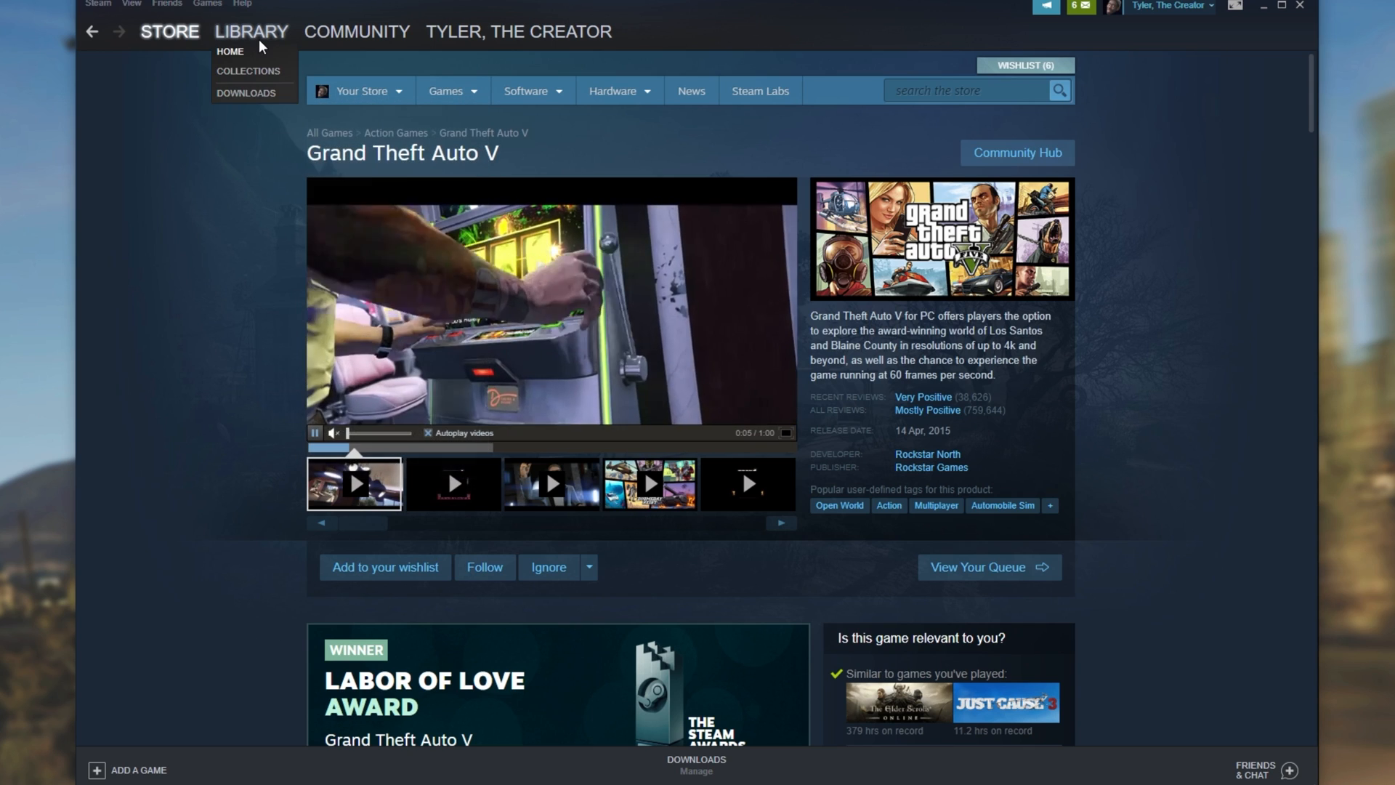
{"action": "left_click", "coordinate": [252, 30]}
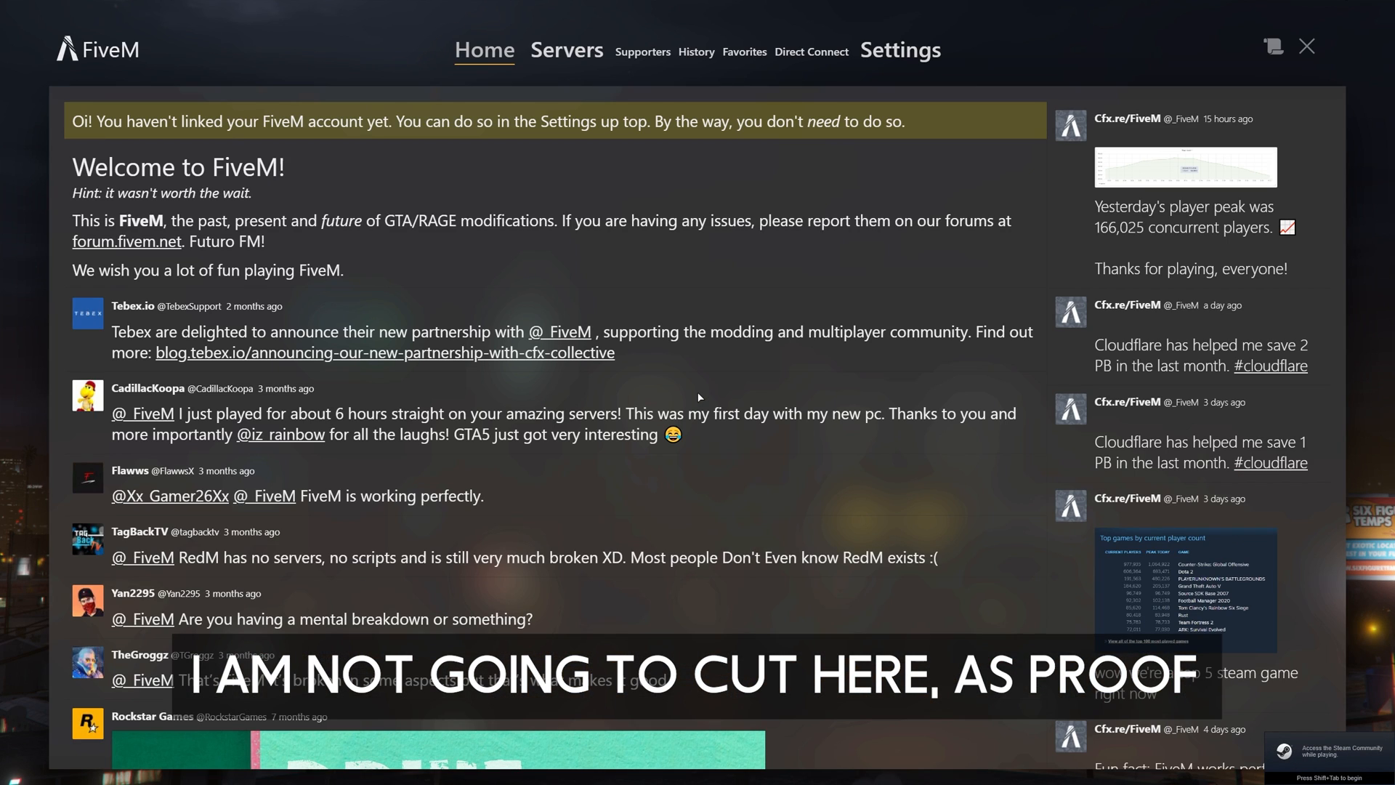
{"action": "mouse_move", "coordinate": [646, 148]}
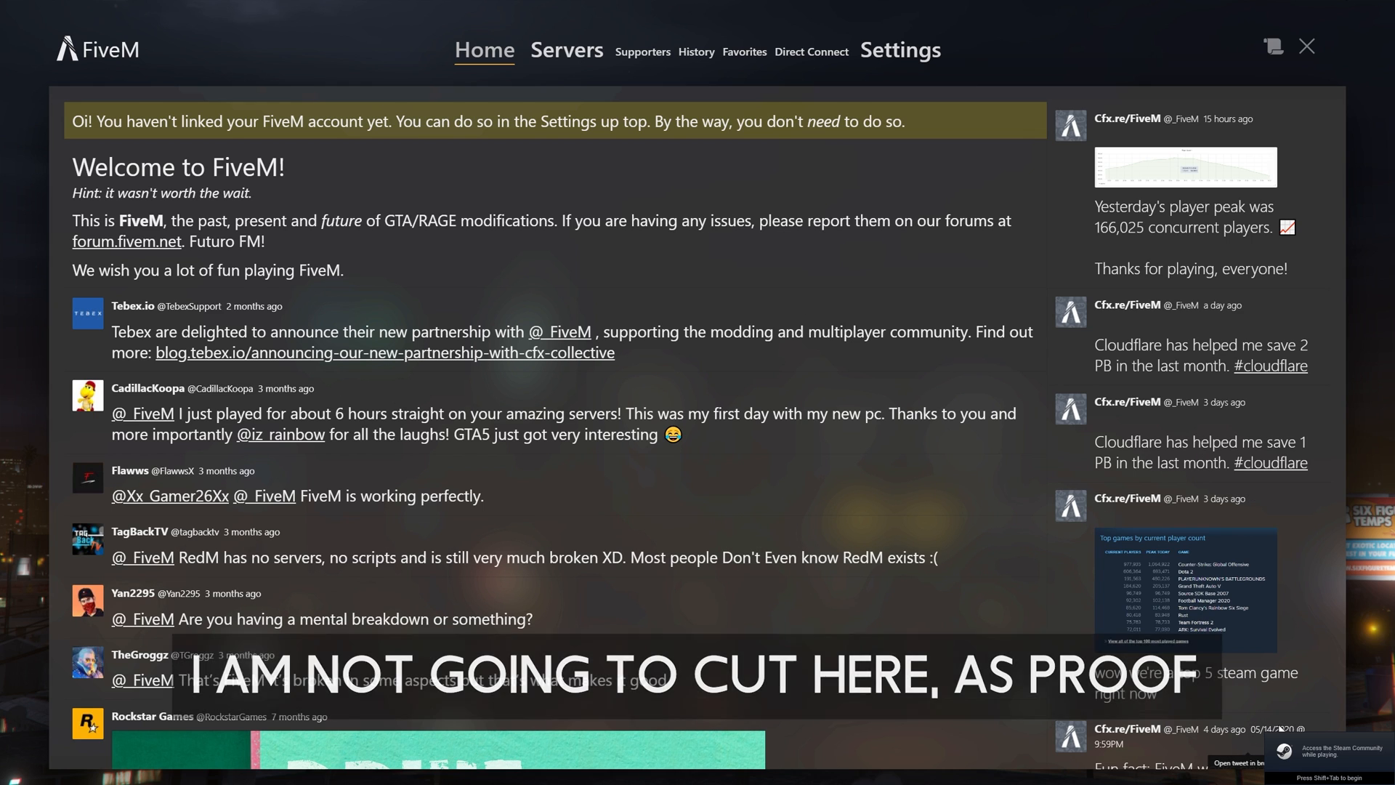
Wait on the relaunched FiveM home page with Steam running in the background
{"action": "key", "text": "shift+tab"}
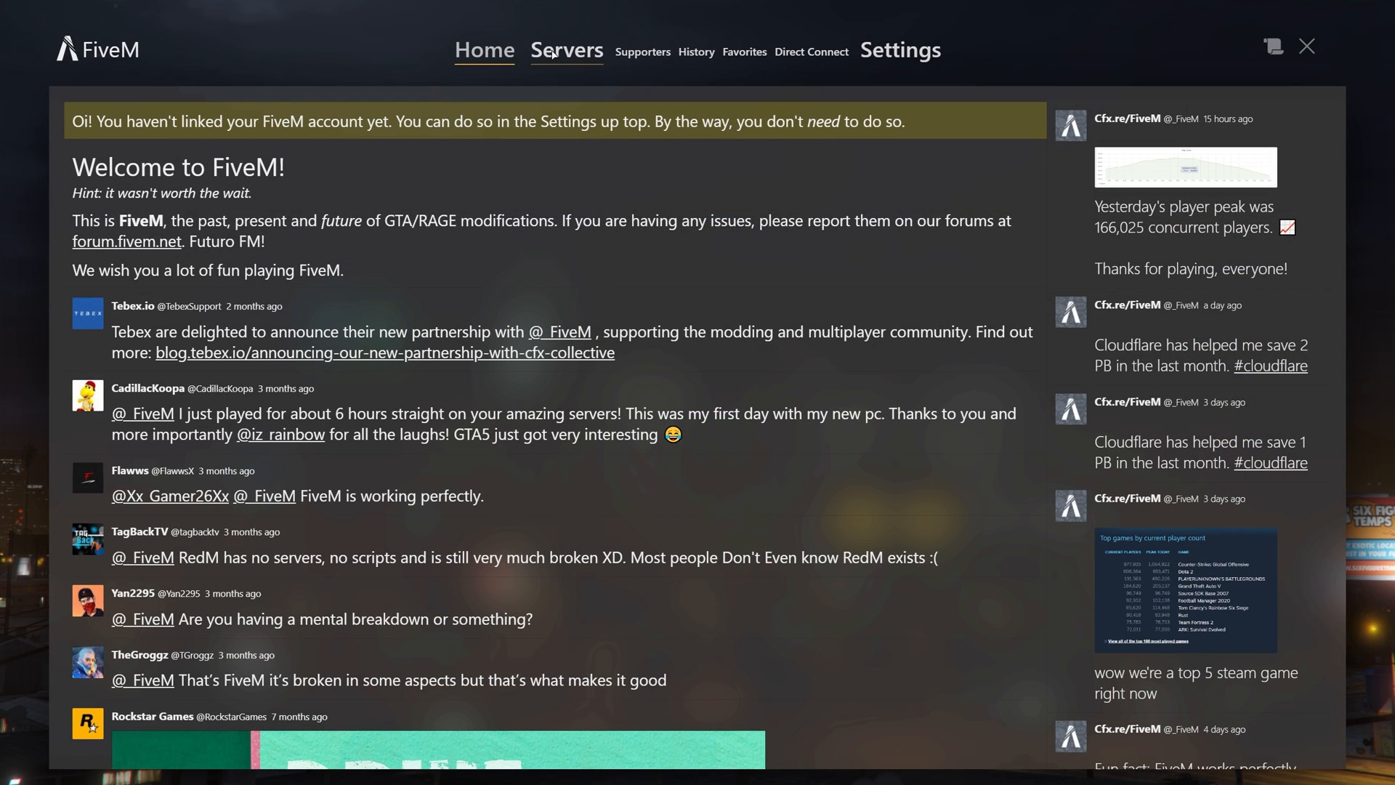
Connect to the Integrity Gaming server from the recently played history list
{"action": "left_click", "coordinate": [696, 53]}
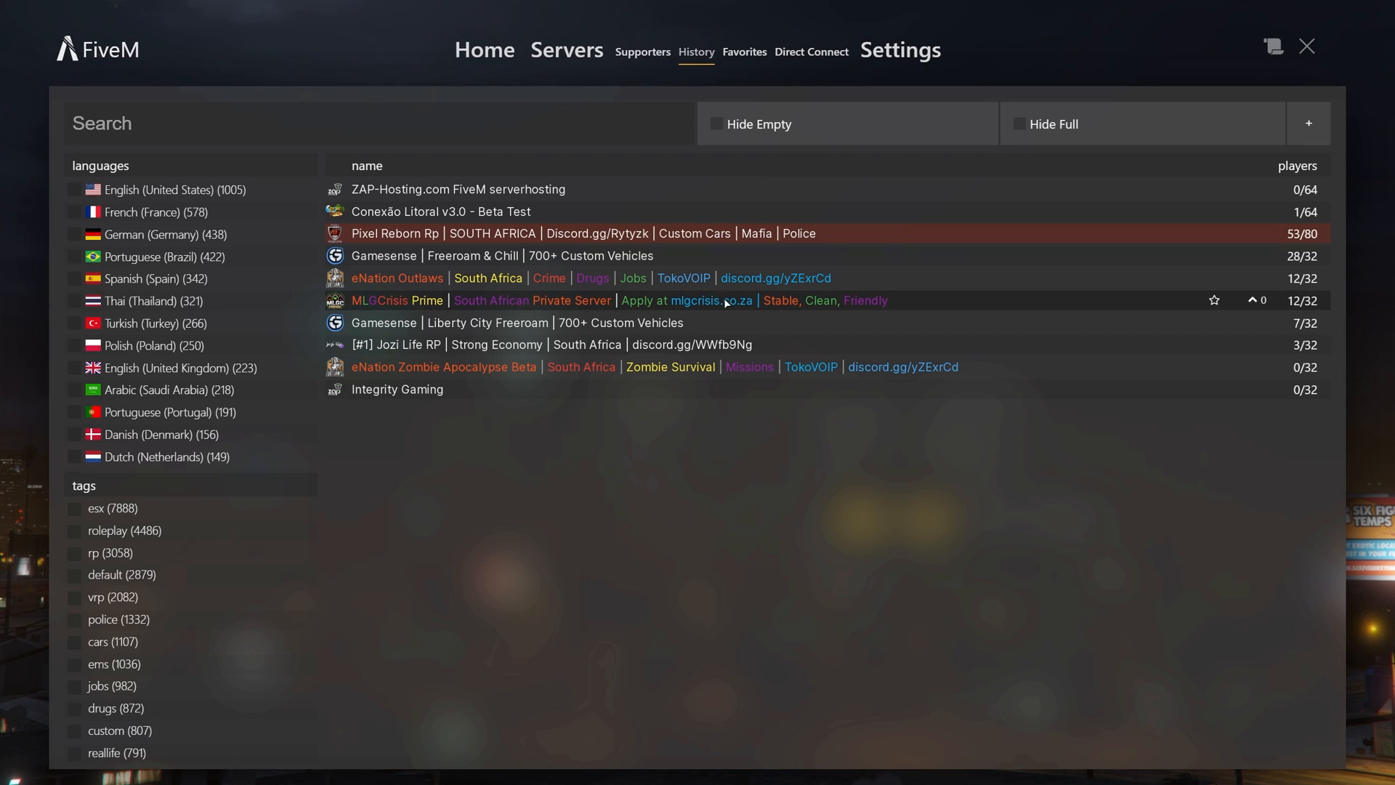
{"action": "left_click", "coordinate": [397, 390]}
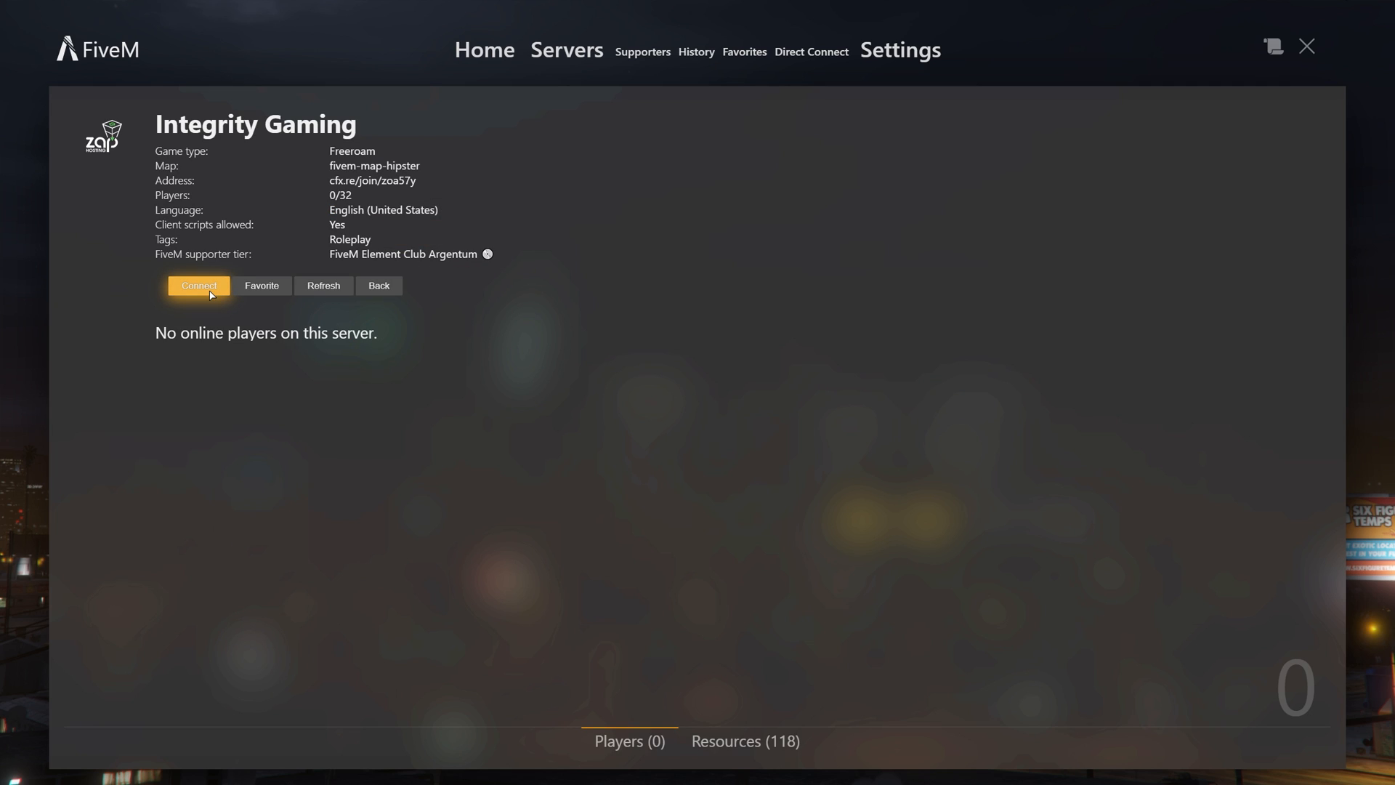
{"action": "left_click", "coordinate": [197, 286]}
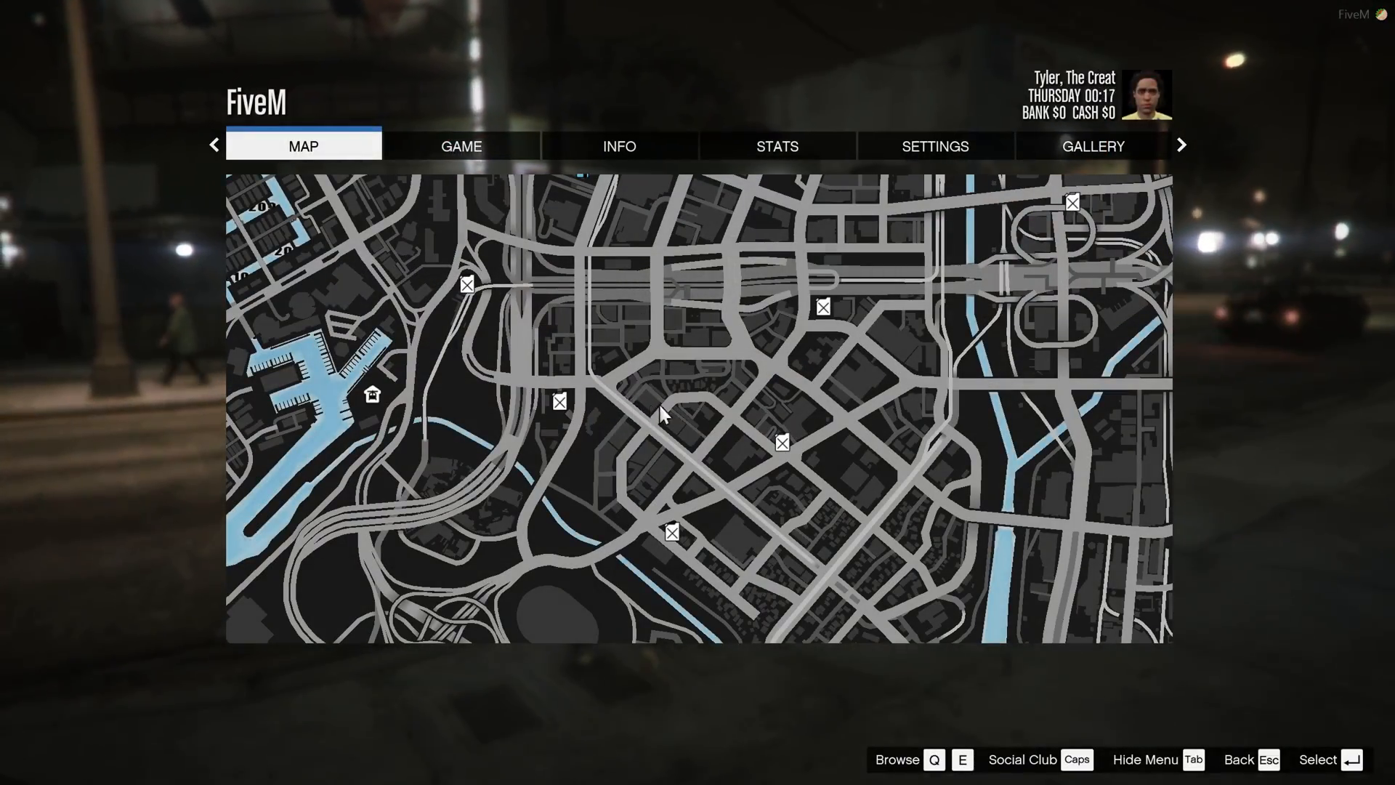
{"action": "mouse_move", "coordinate": [486, 153]}
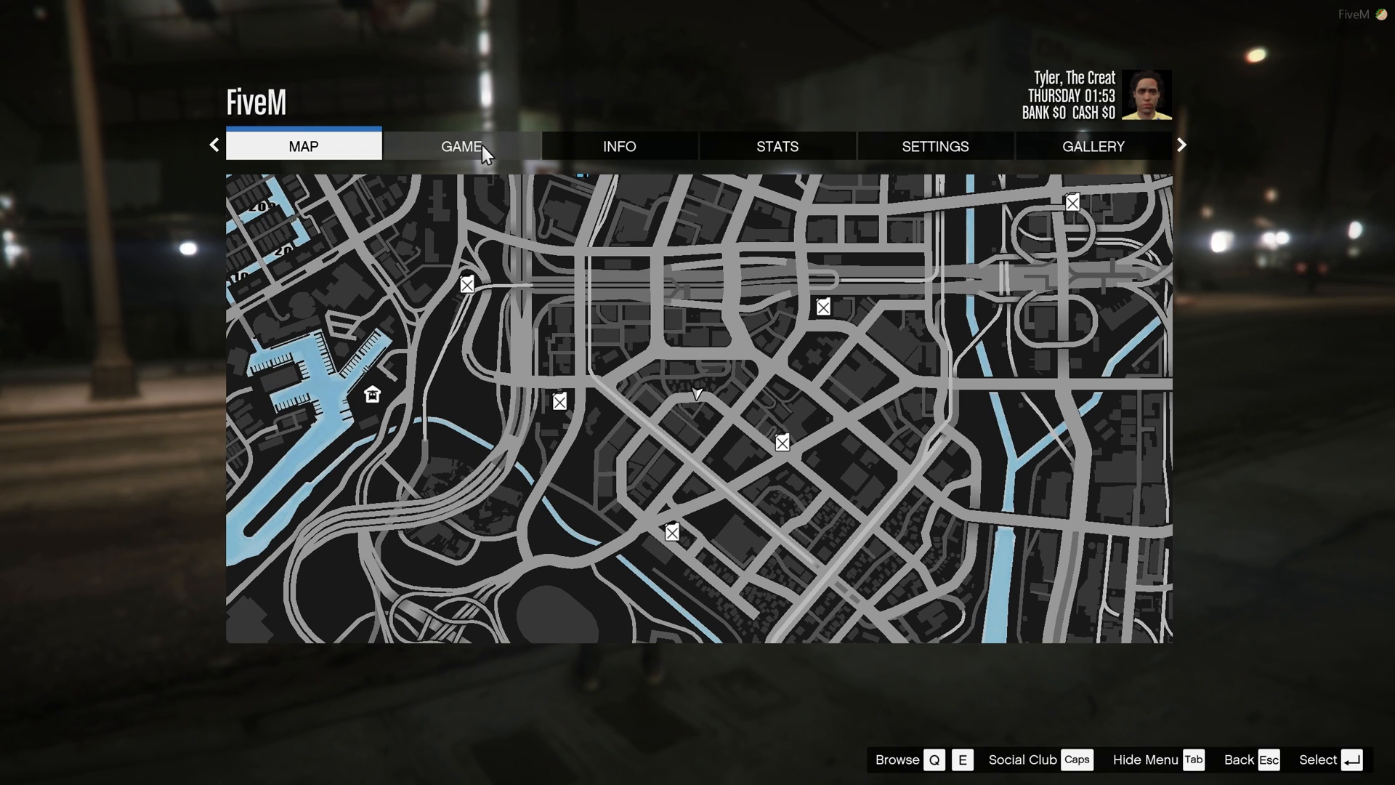
Browse the pause menu sections, close it and run the character along the street with W
{"action": "left_click", "coordinate": [619, 145]}
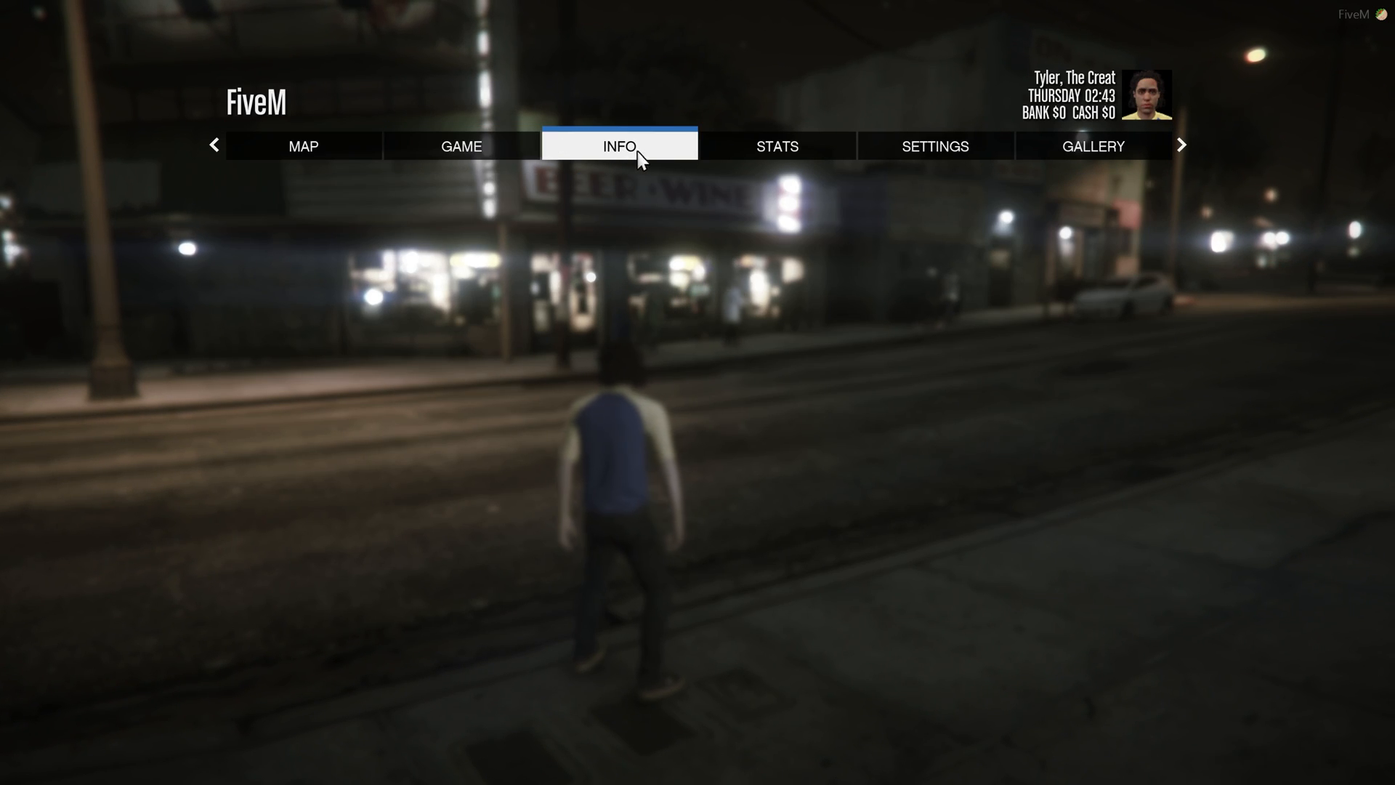
{"action": "left_click", "coordinate": [302, 146]}
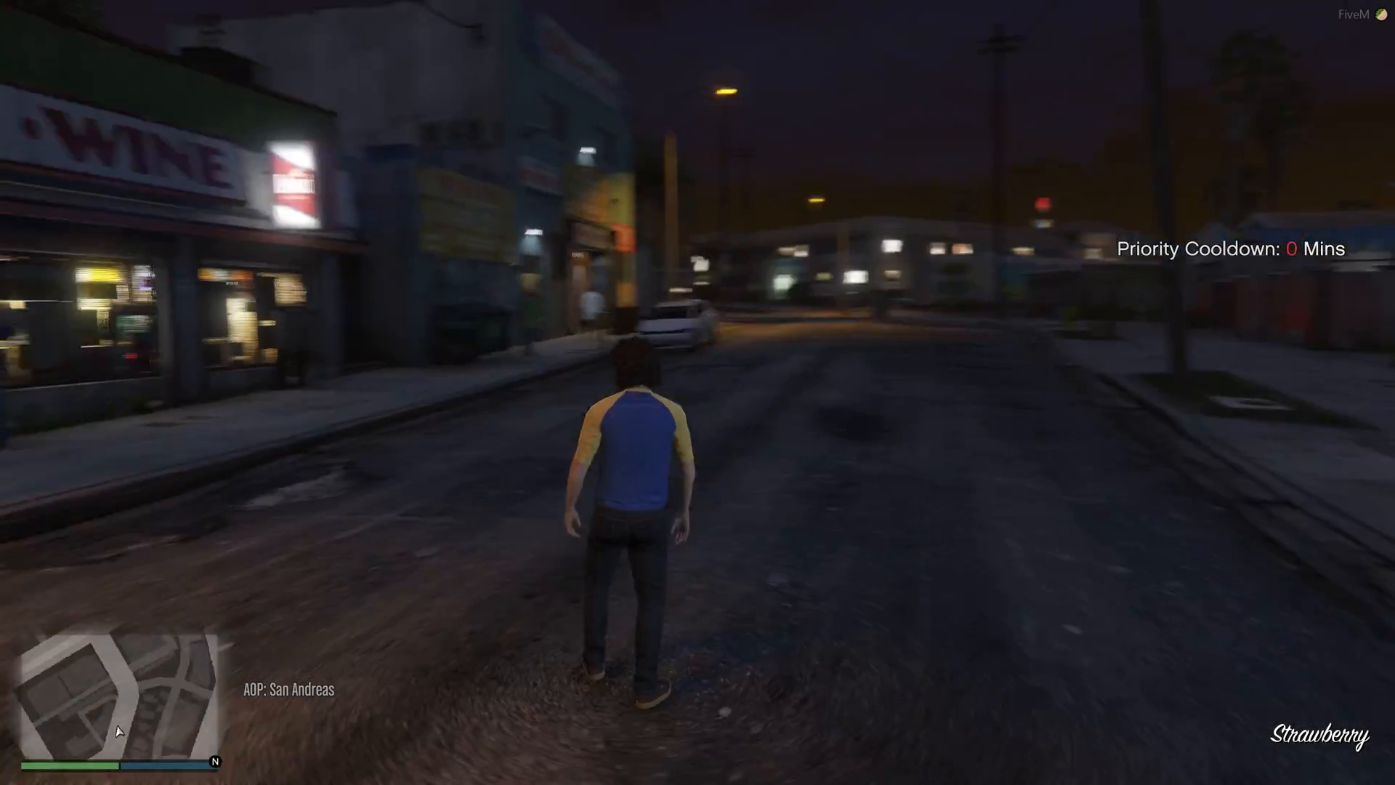
{"action": "key", "text": "w"}
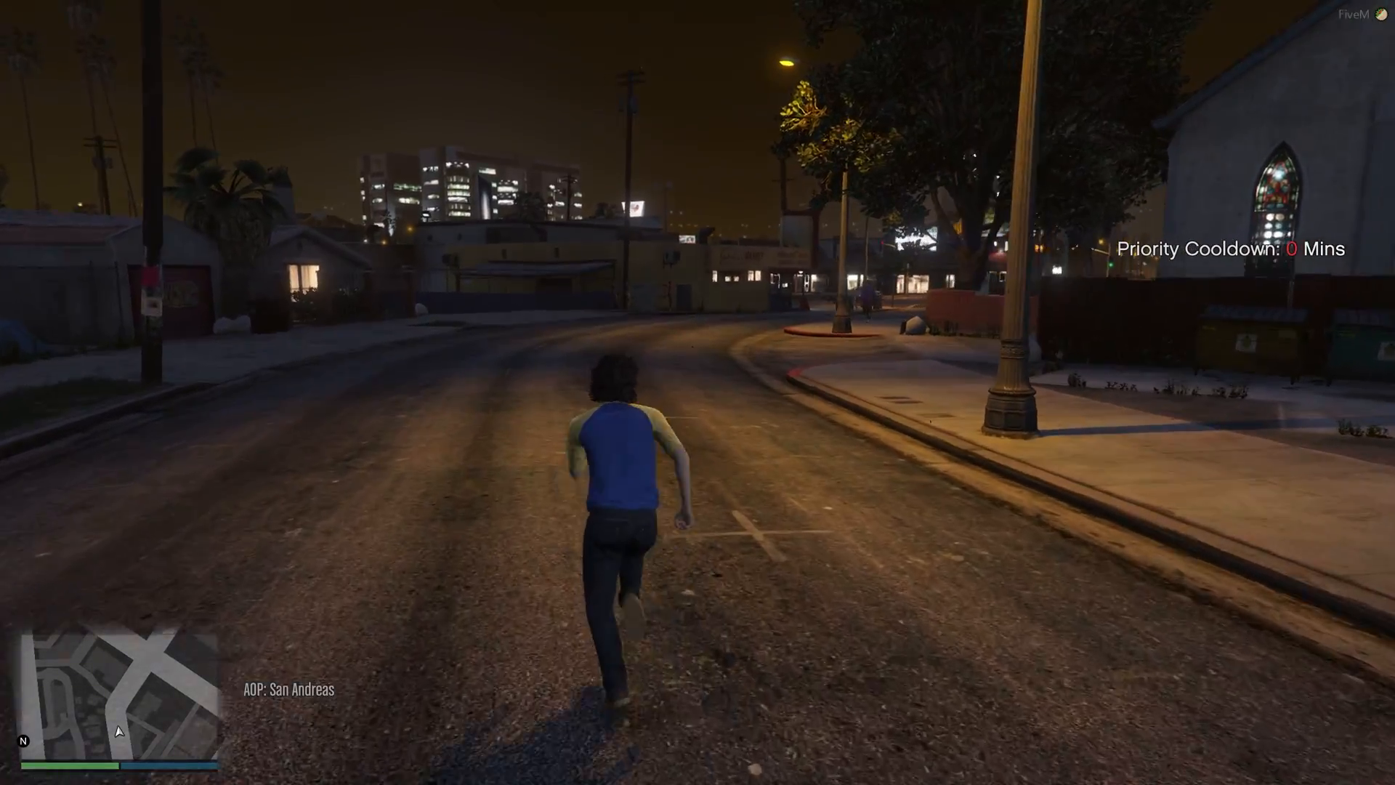